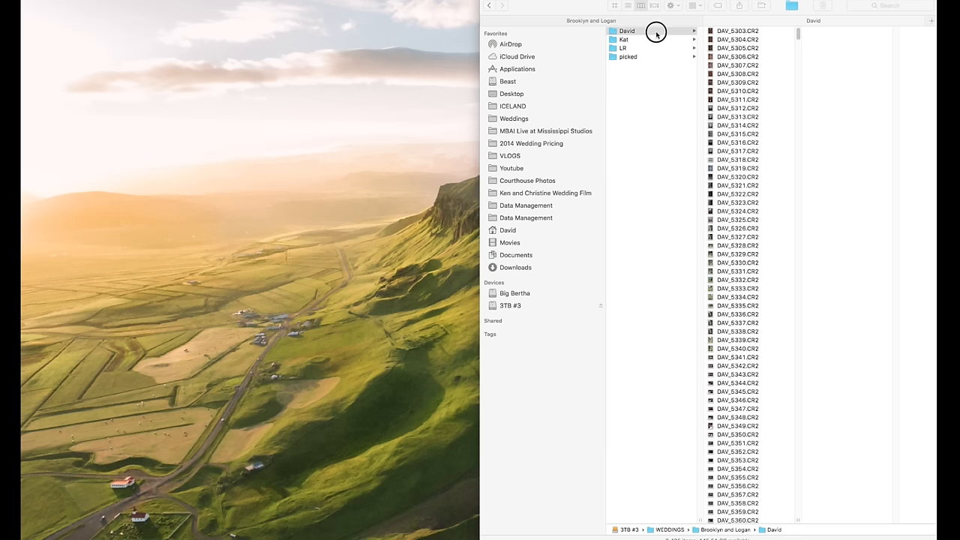
Step: Browse both photographers' raw CR2 folders in Finder column view, scrolling the file lists
click(627, 30)
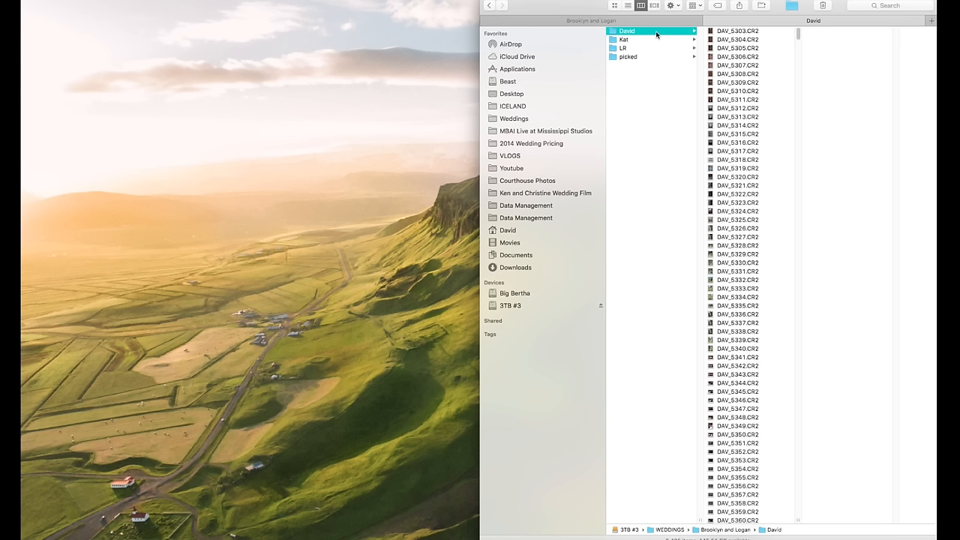
click(621, 42)
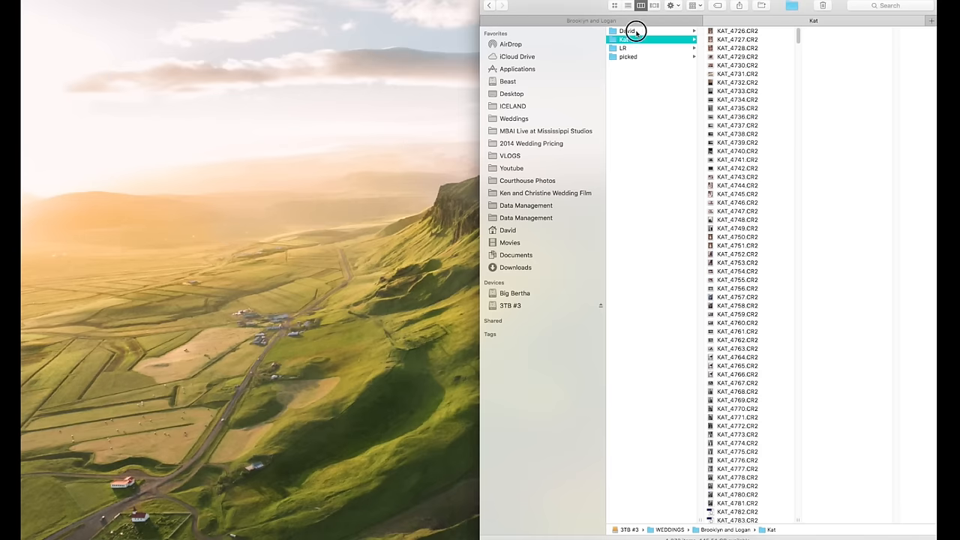
click(628, 30)
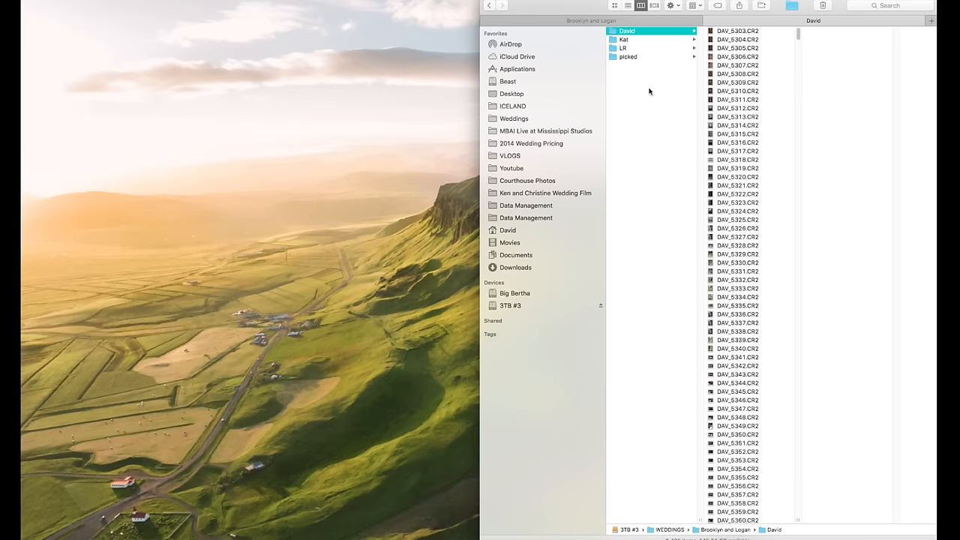
mouse_move(653, 106)
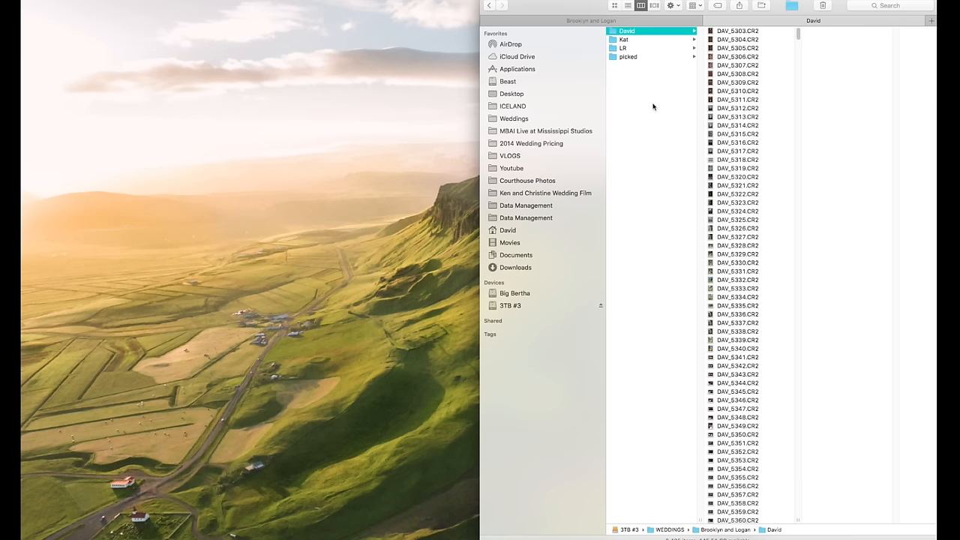
click(639, 87)
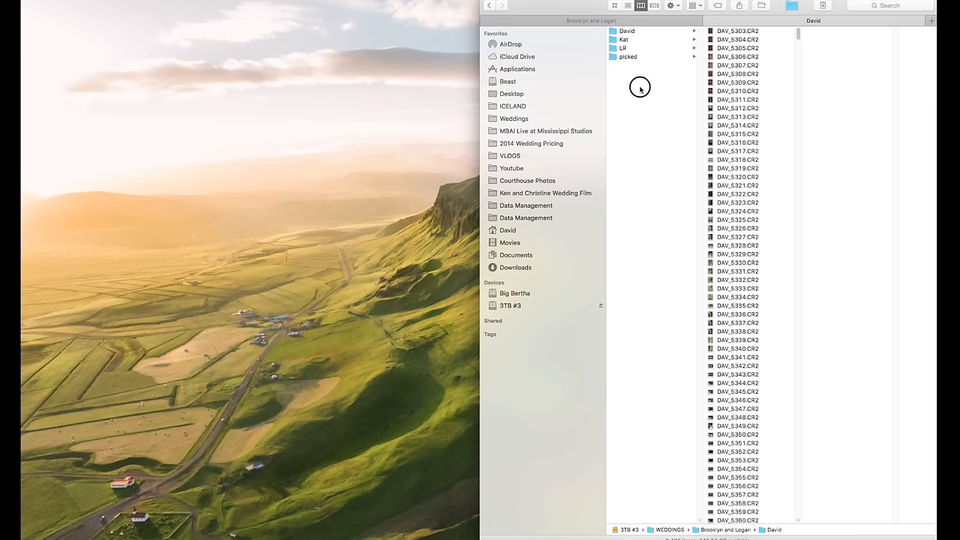
click(626, 30)
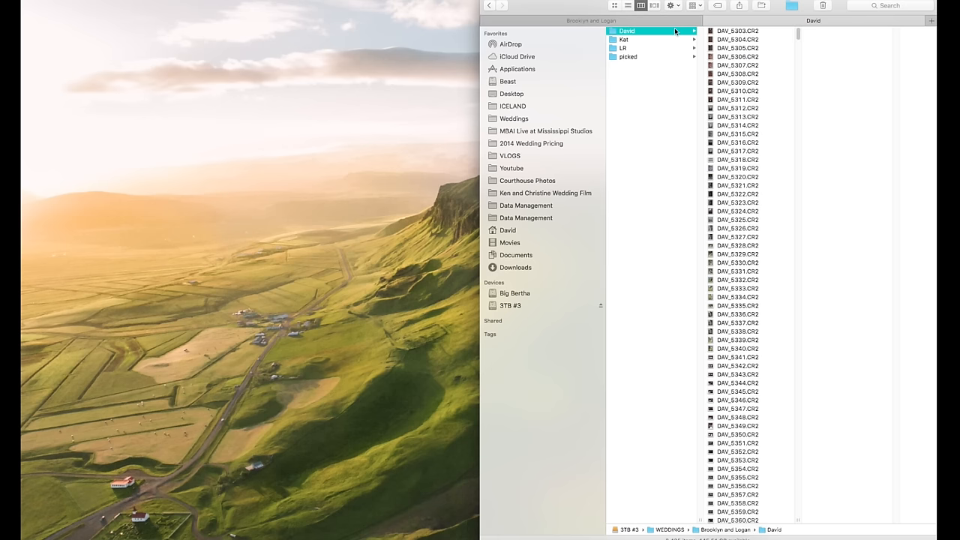
click(624, 39)
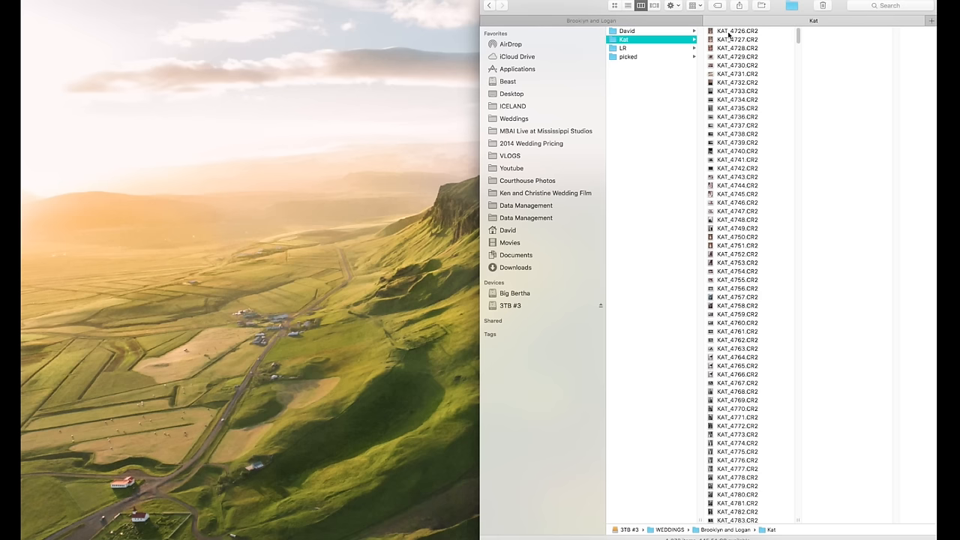
mouse_move(734, 75)
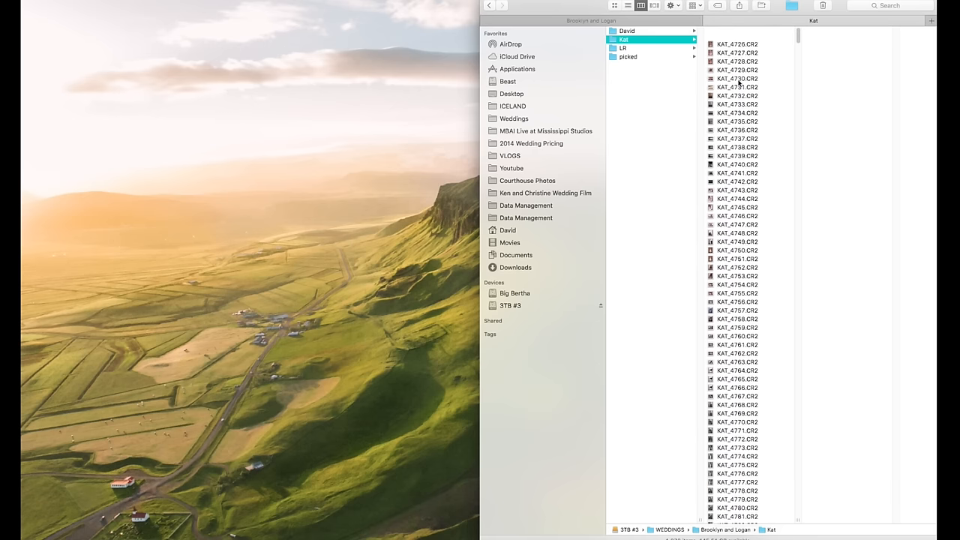
scroll(down, 3)
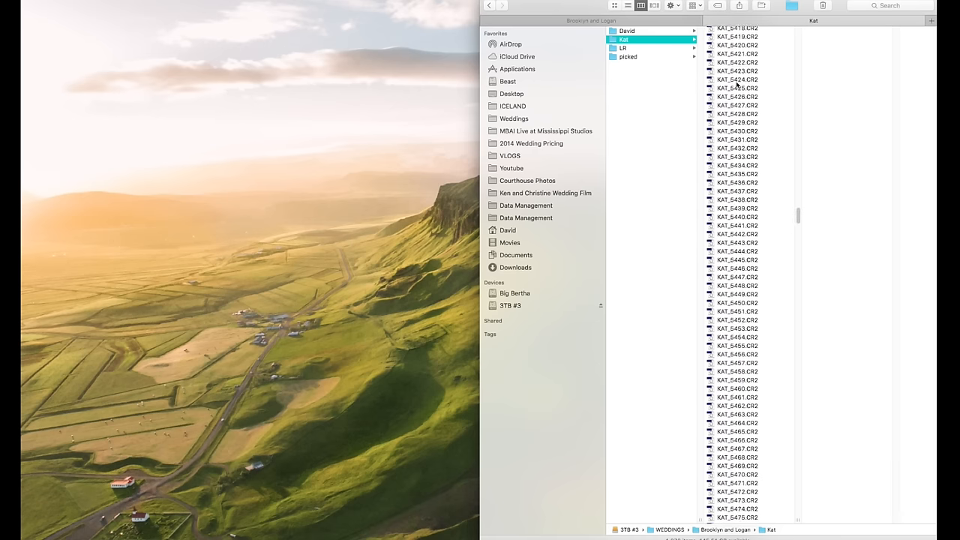
scroll(down, 3)
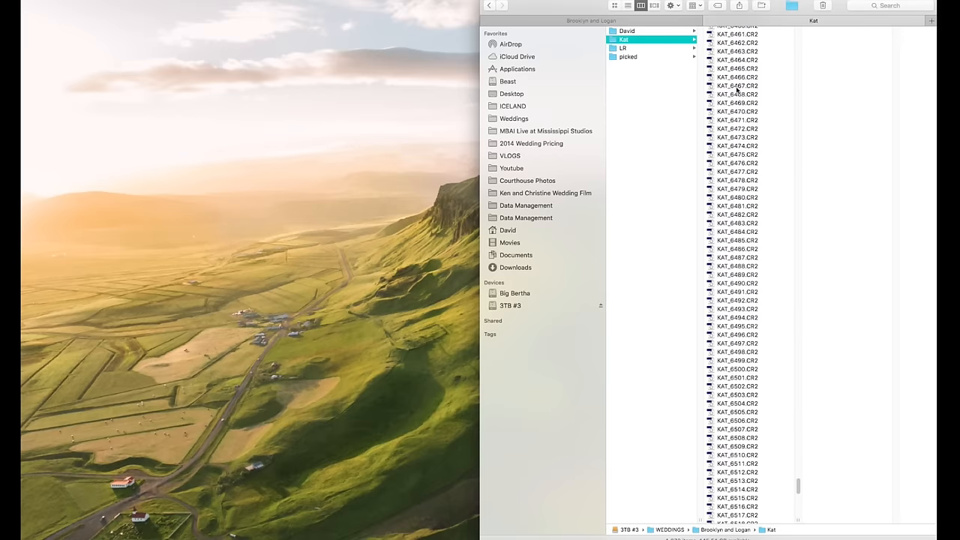
scroll(up, 3)
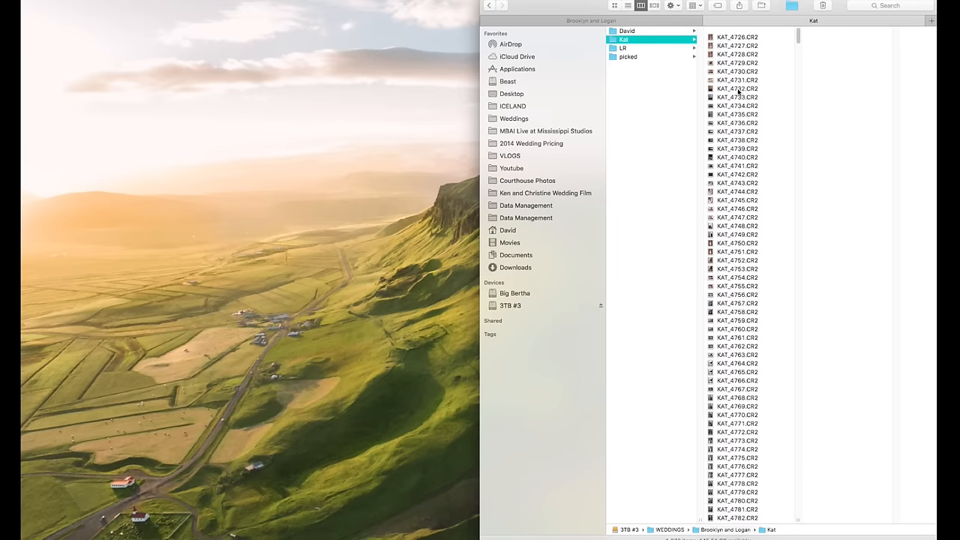
Step: Look inside the LR catalog folder and the empty picked folder for the wedding
click(638, 48)
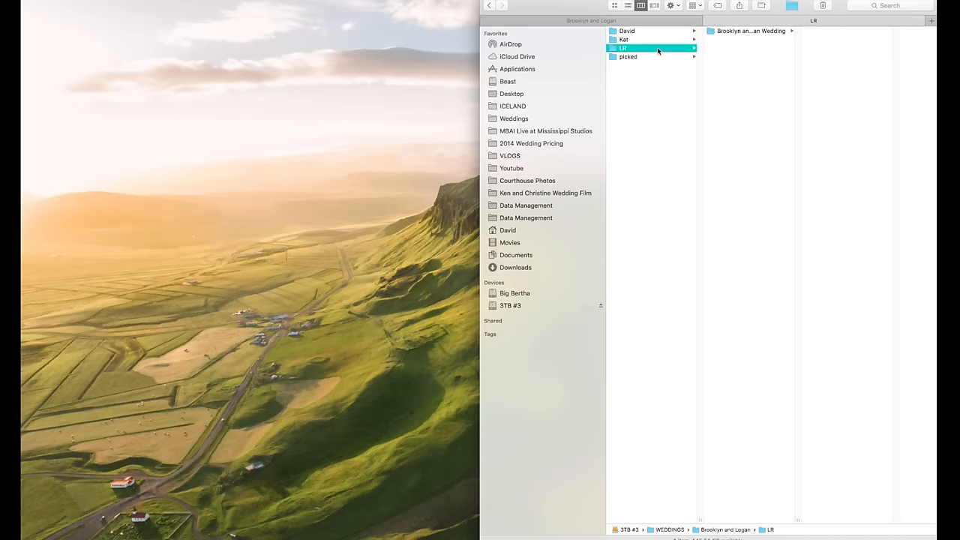
click(753, 33)
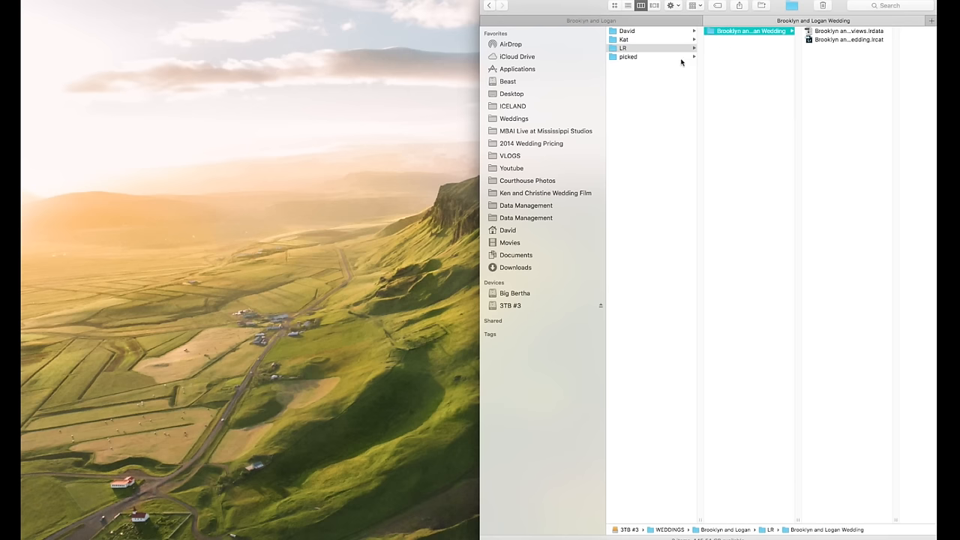
click(629, 57)
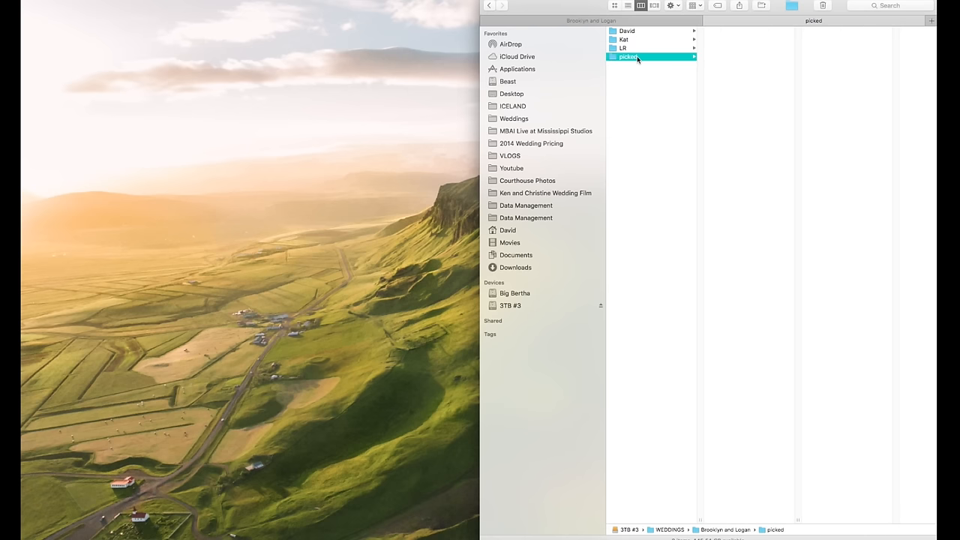
click(628, 30)
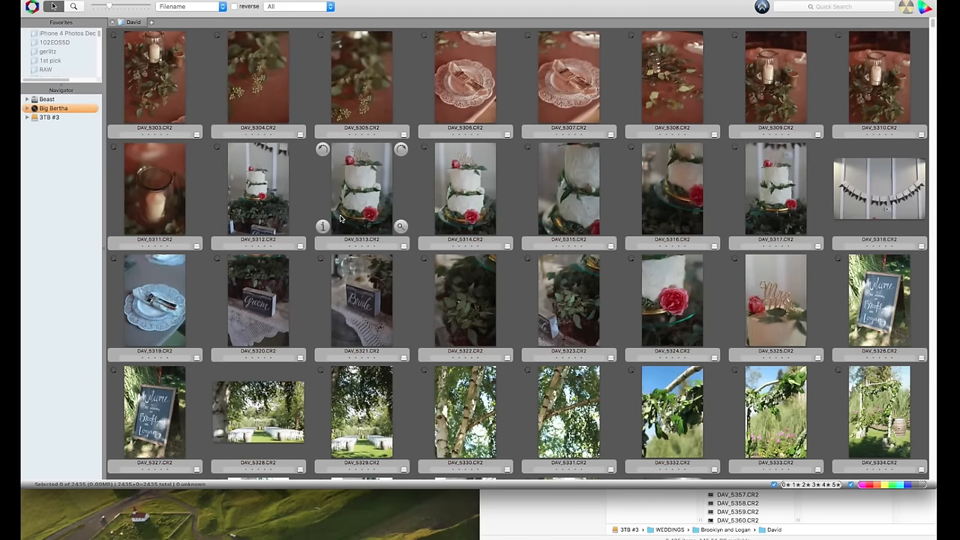
Step: Scroll David's thumbnails in the contact sheet and select the first wedding photo
scroll(down, 3)
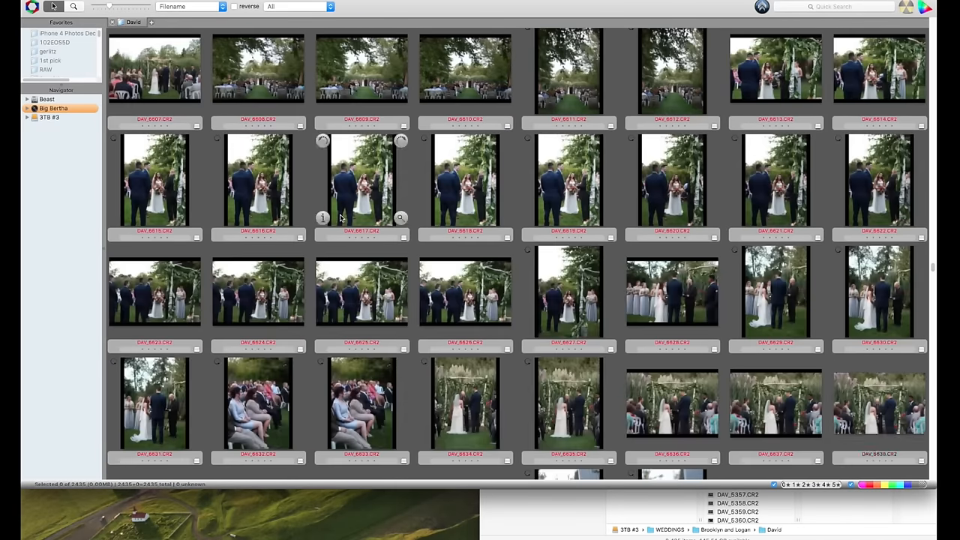
scroll(down, 3)
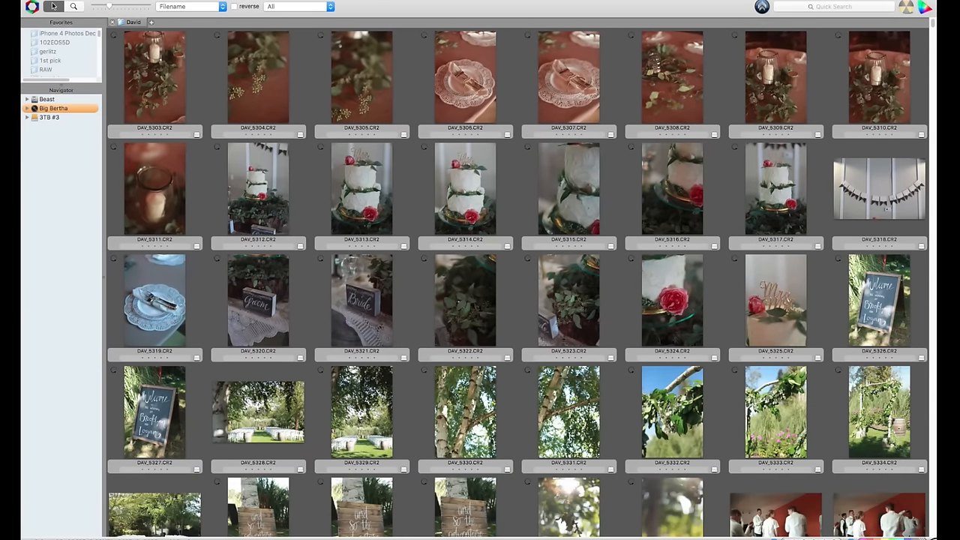
mouse_move(198, 117)
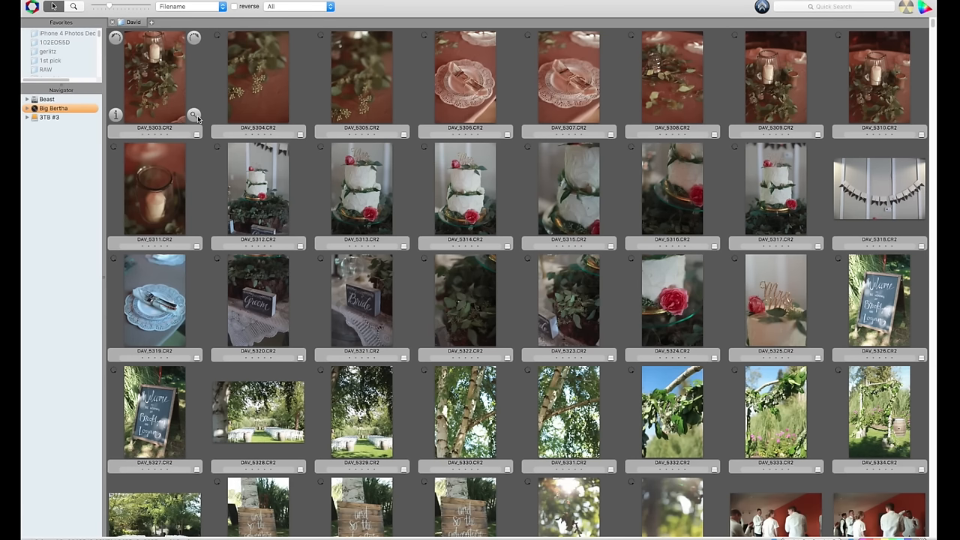
mouse_move(111, 56)
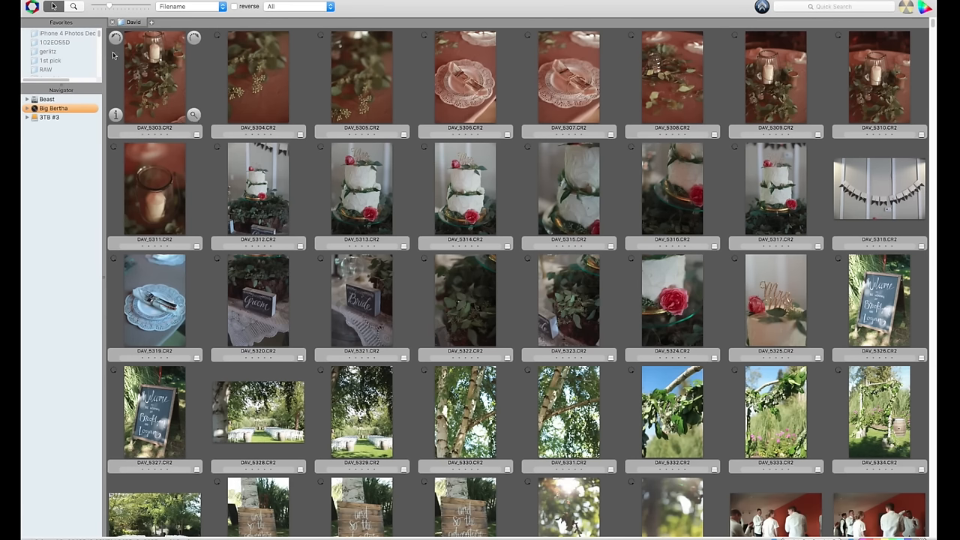
mouse_move(165, 63)
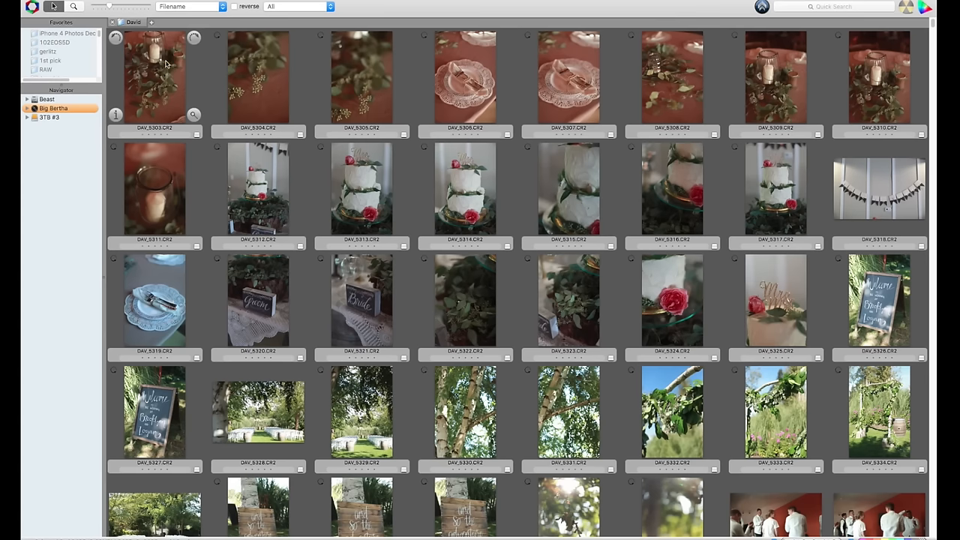
click(162, 72)
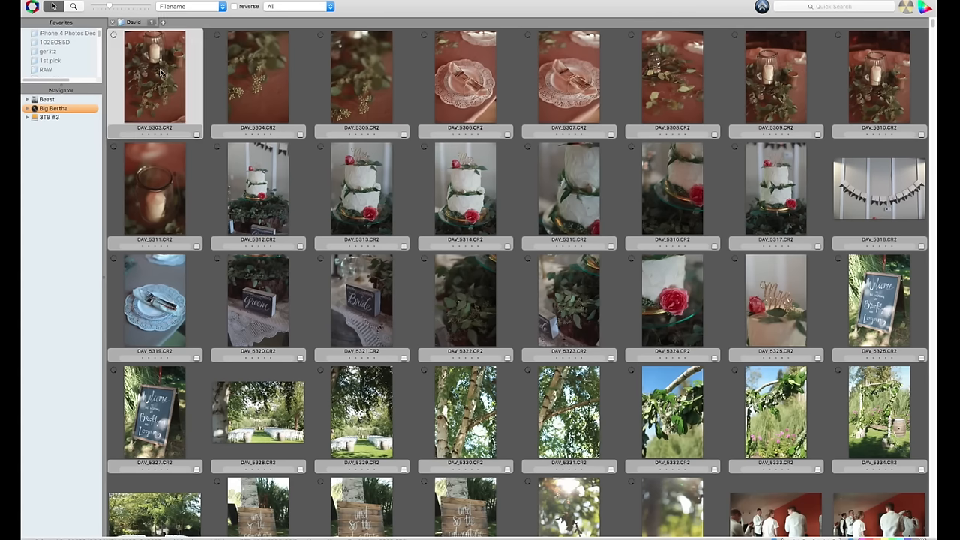
Step: Preview the first photo full size and advance through the next three getting-ready shots
double_click(155, 75)
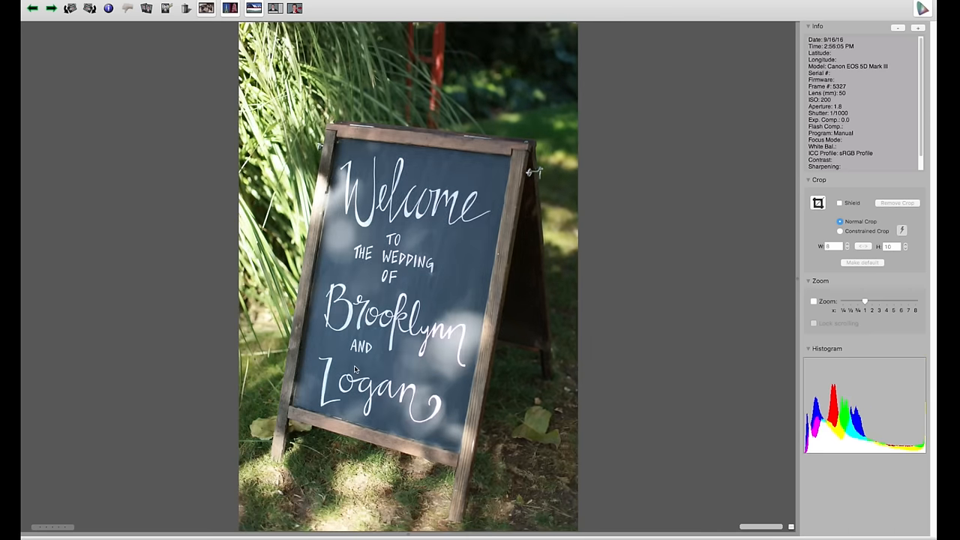
click(51, 9)
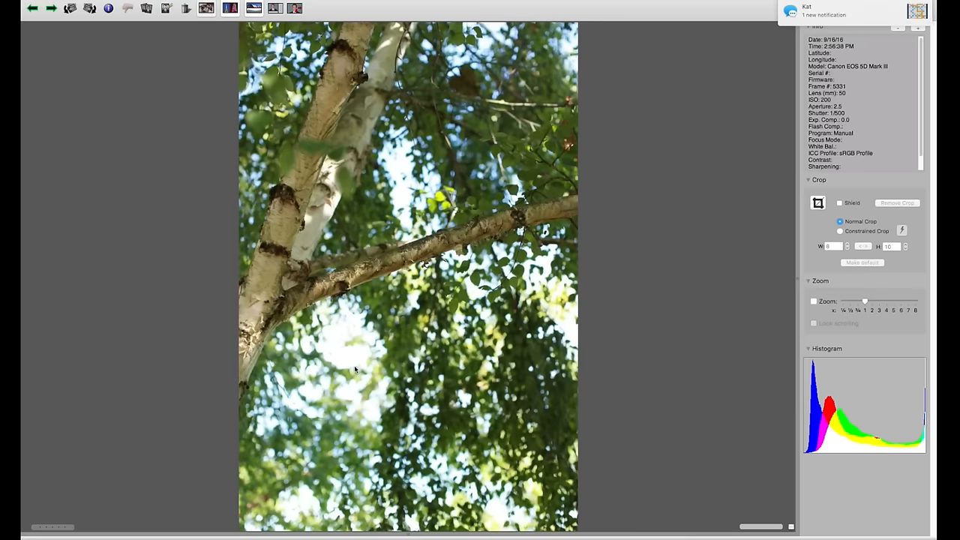
click(48, 11)
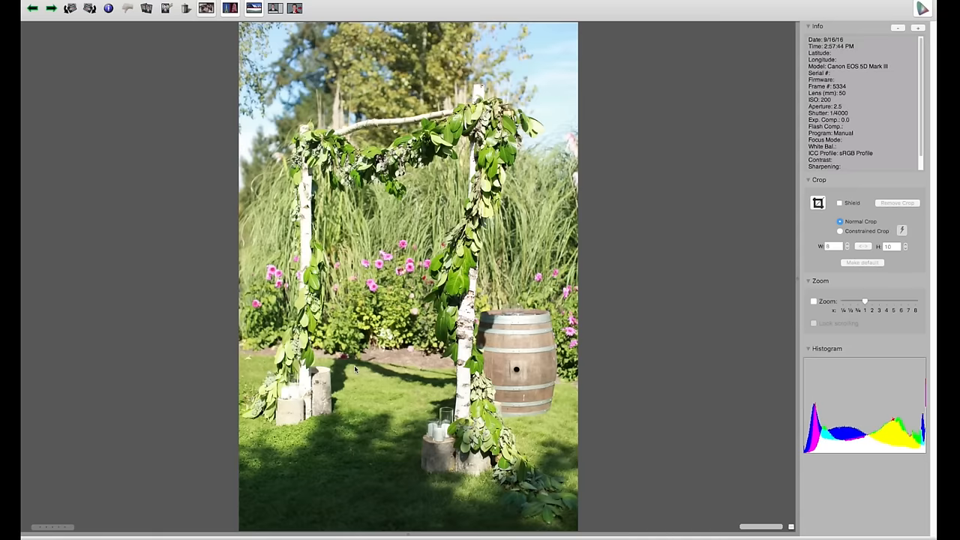
click(51, 9)
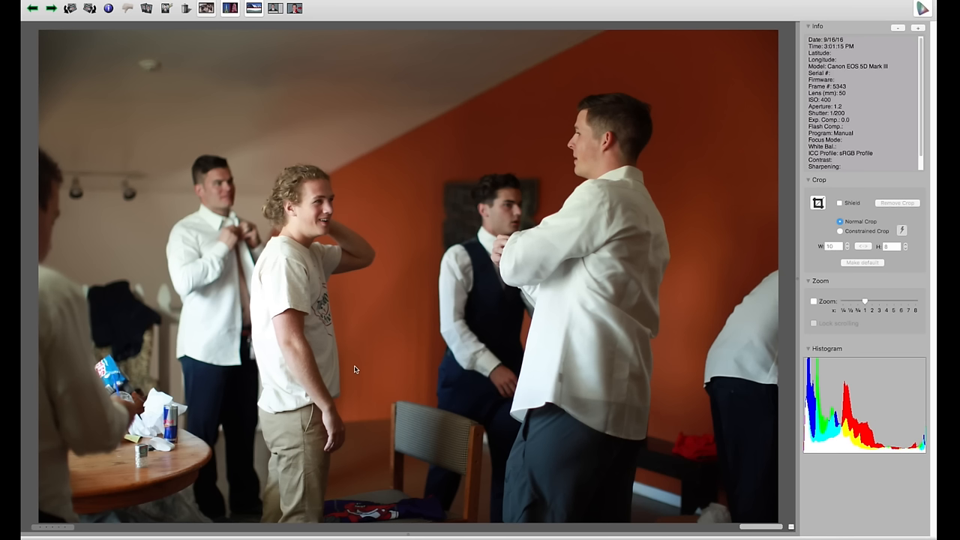
Step: Advance through the groomsmen mirror-scene frames to the dress-on-hanger shot, marking one keeper
click(51, 9)
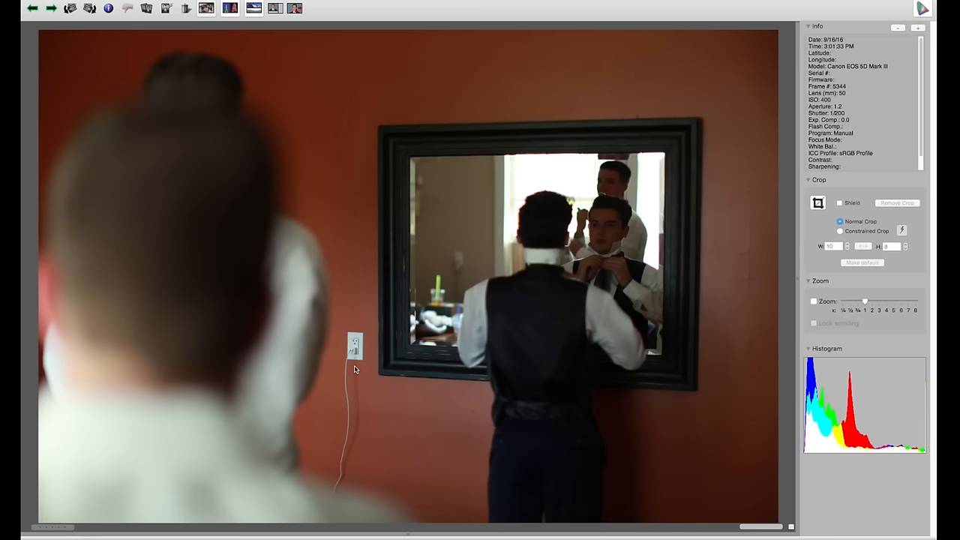
click(51, 9)
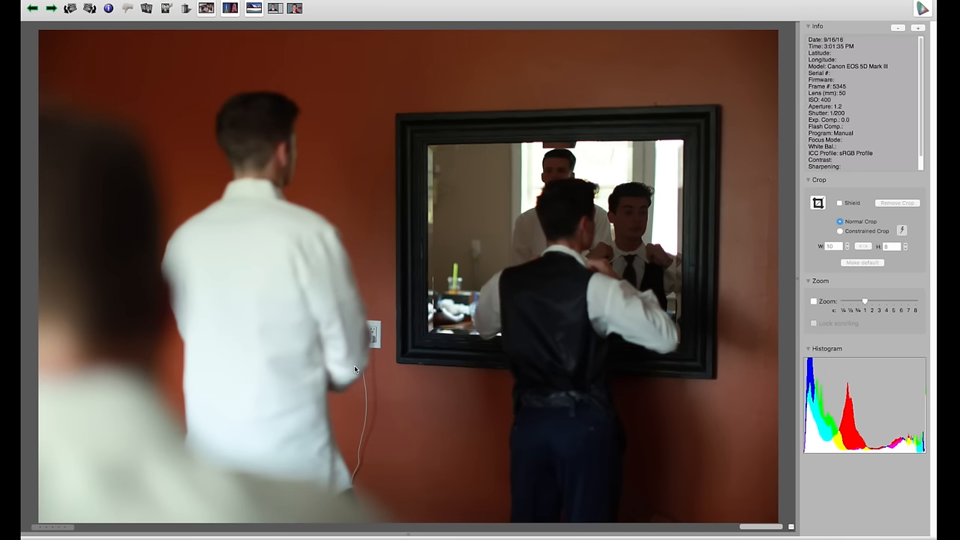
click(51, 10)
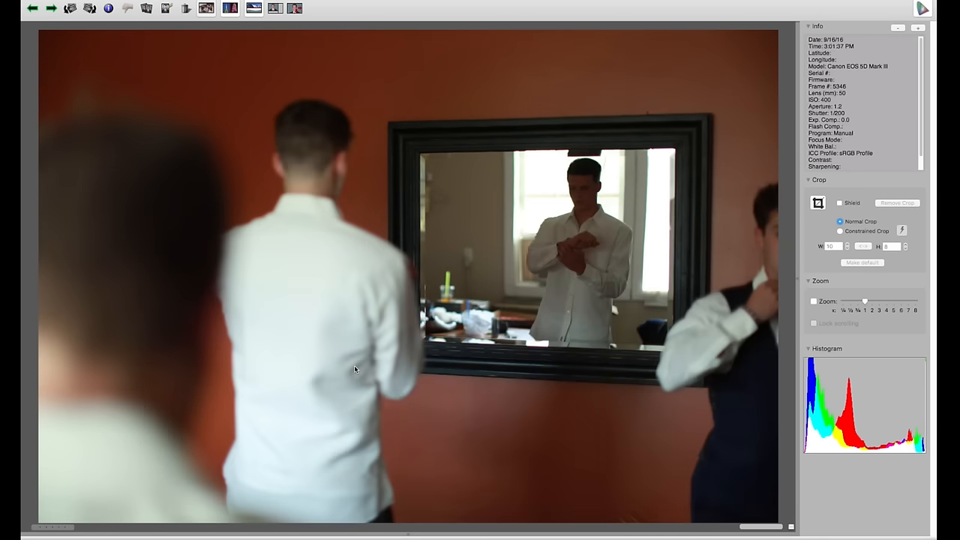
click(52, 9)
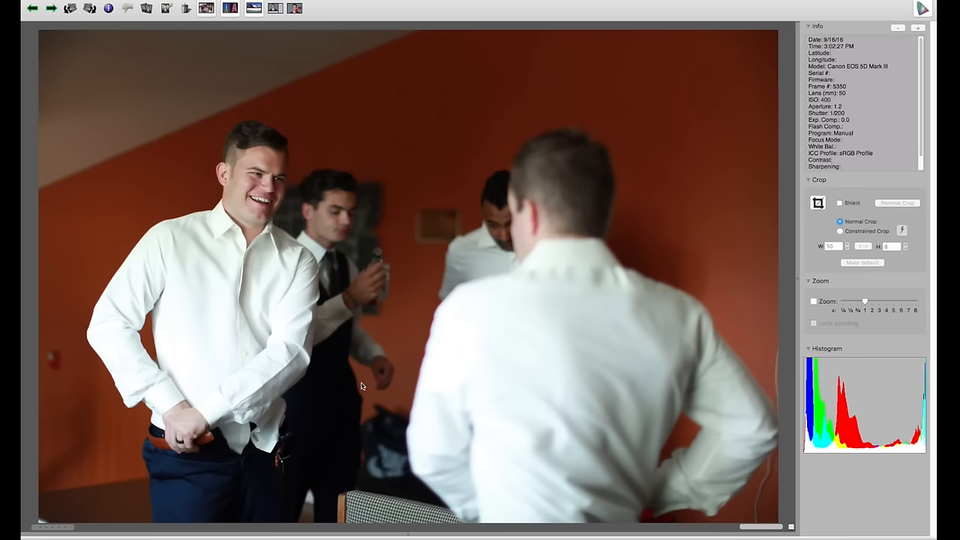
key(right)
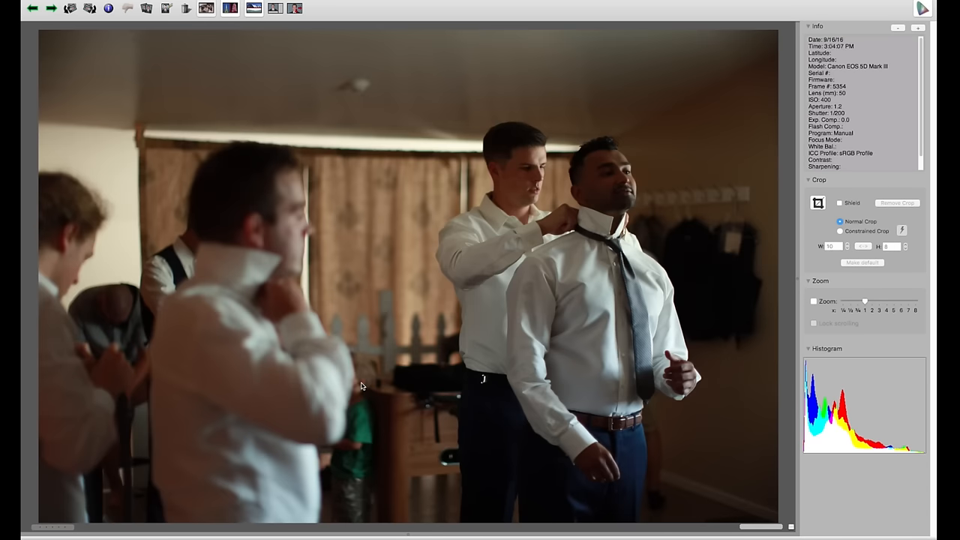
click(51, 9)
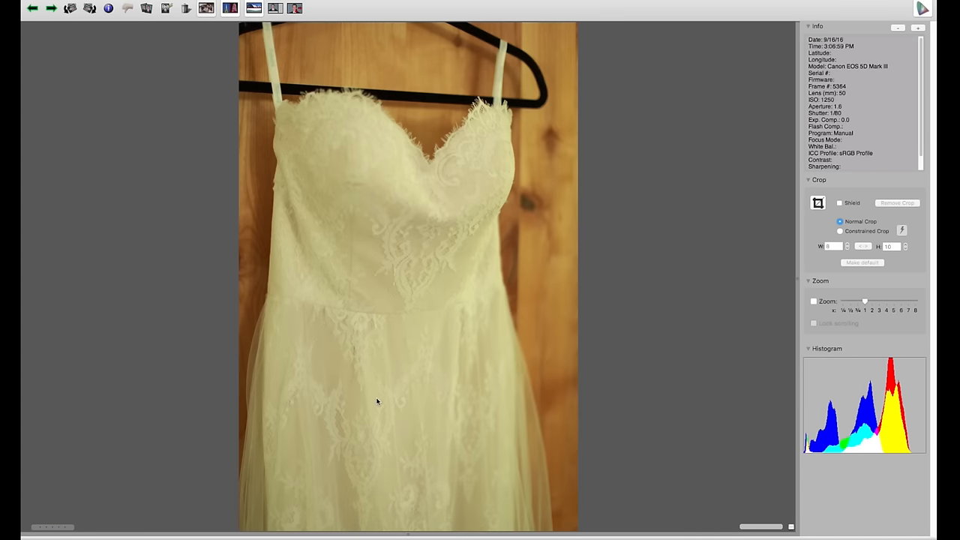
Step: Advance past the full-length dress and reception table photos to the ring bearer shot
click(54, 12)
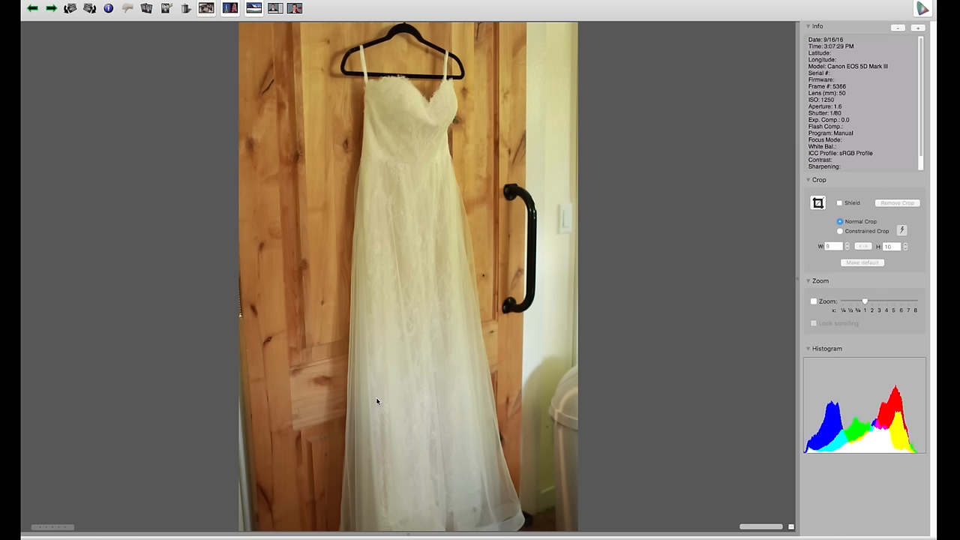
mouse_move(425, 174)
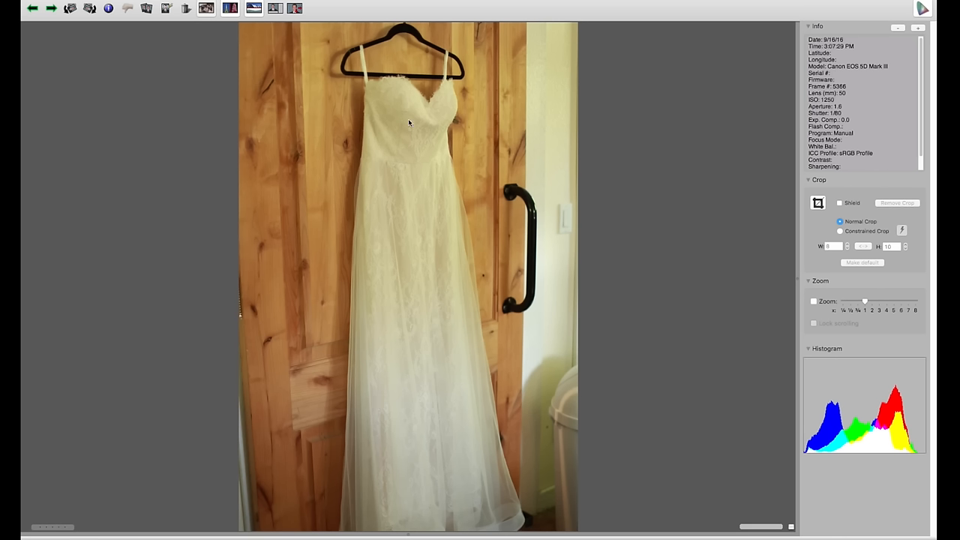
mouse_move(558, 185)
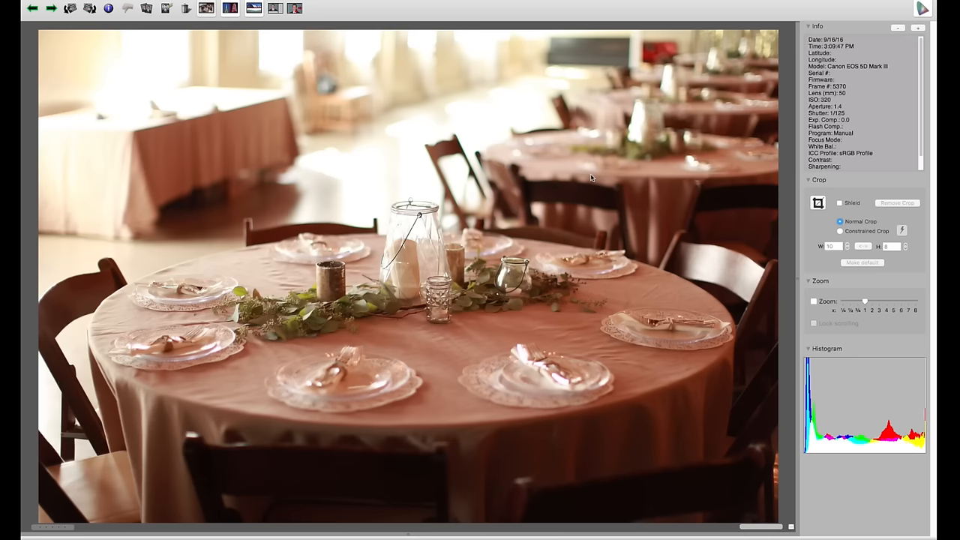
click(36, 9)
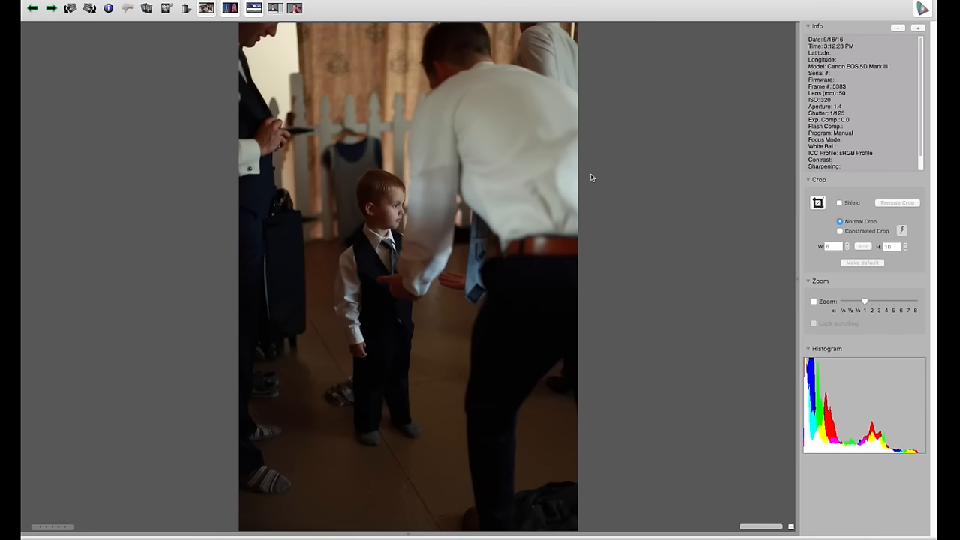
Step: Move past the groomsmen group, mark the hug photo as a keeper, and start the bride dressing frames
click(51, 9)
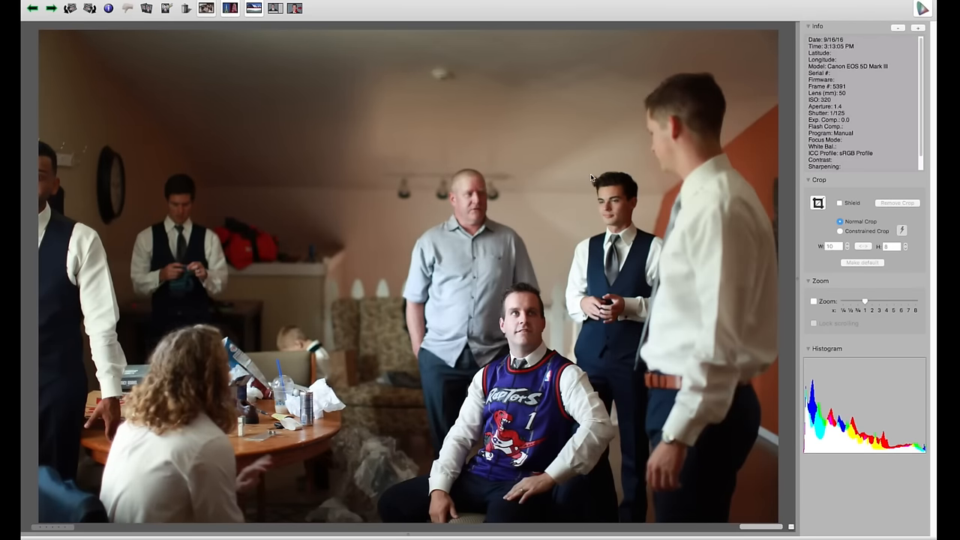
click(36, 9)
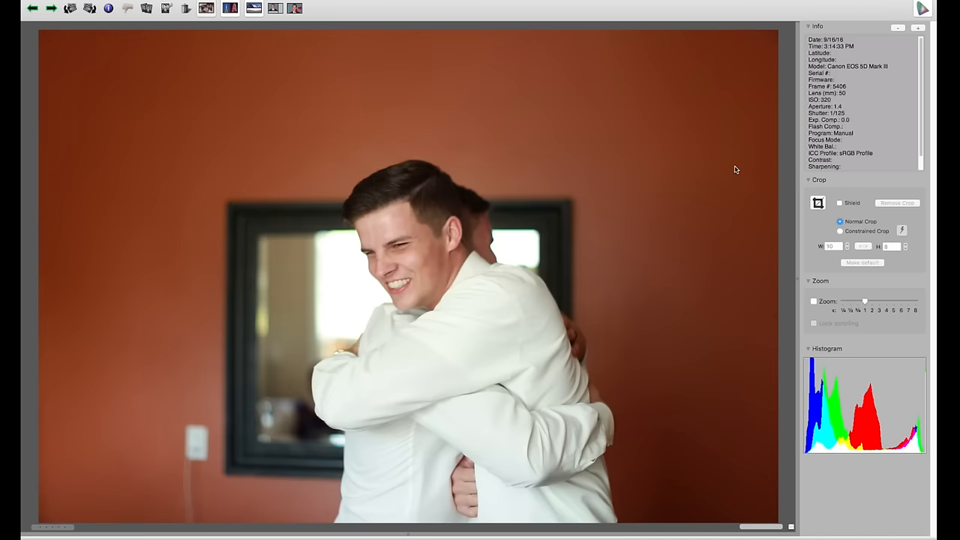
key(right)
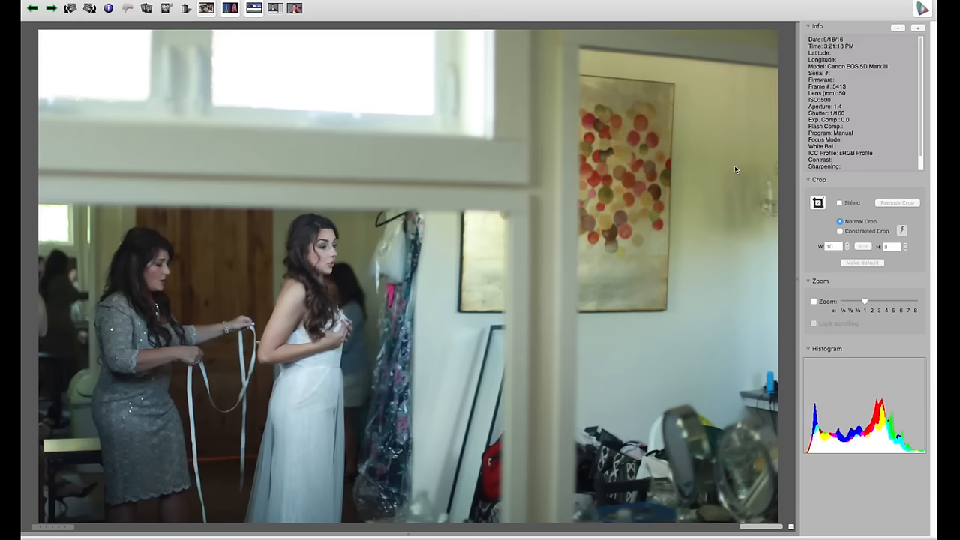
click(36, 9)
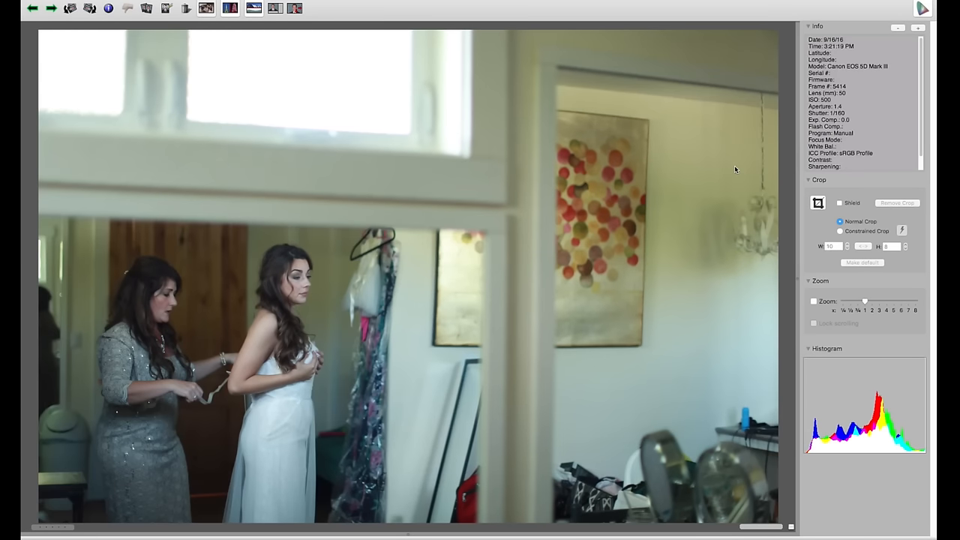
click(37, 9)
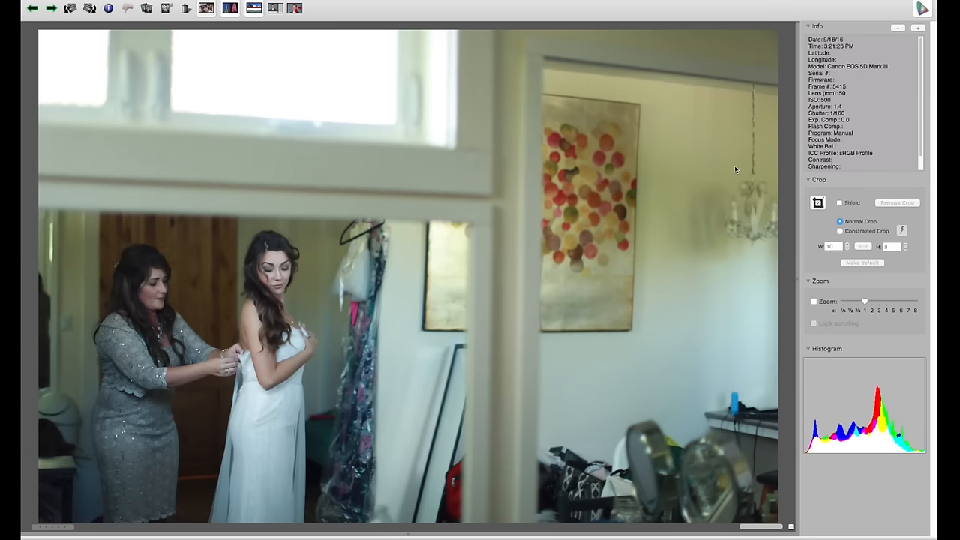
click(38, 9)
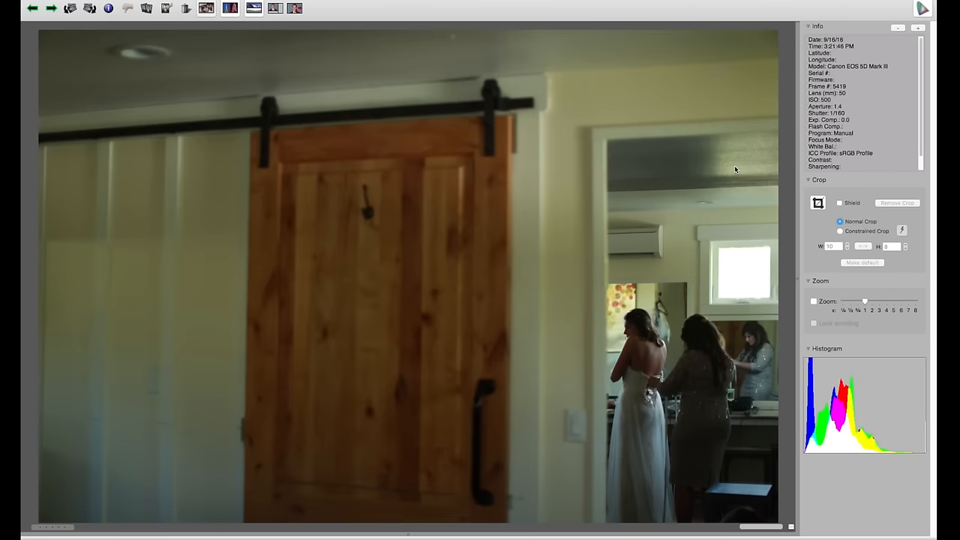
Step: Continue past the barn door shot, mark the dress-lacing photo as a keeper, and pass the mirror and close-up frames
click(36, 9)
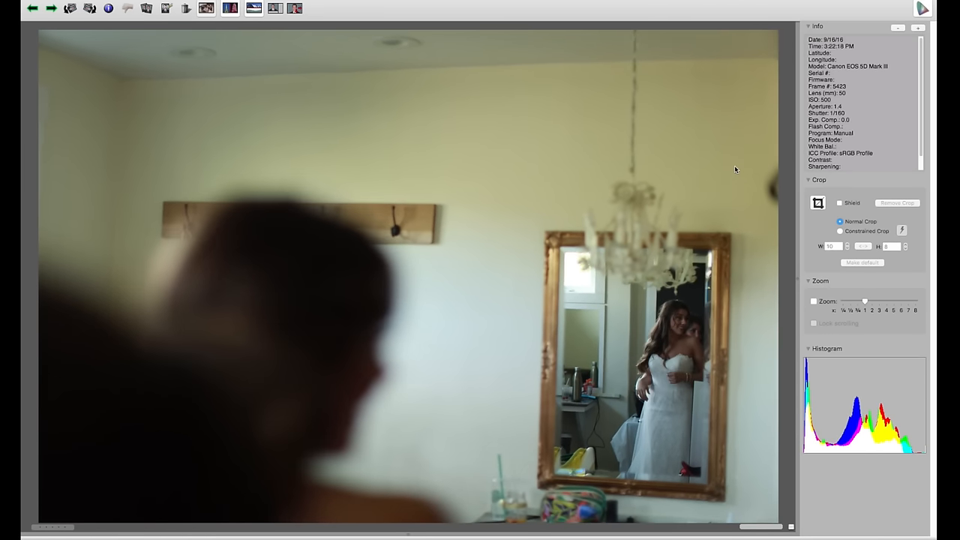
click(51, 9)
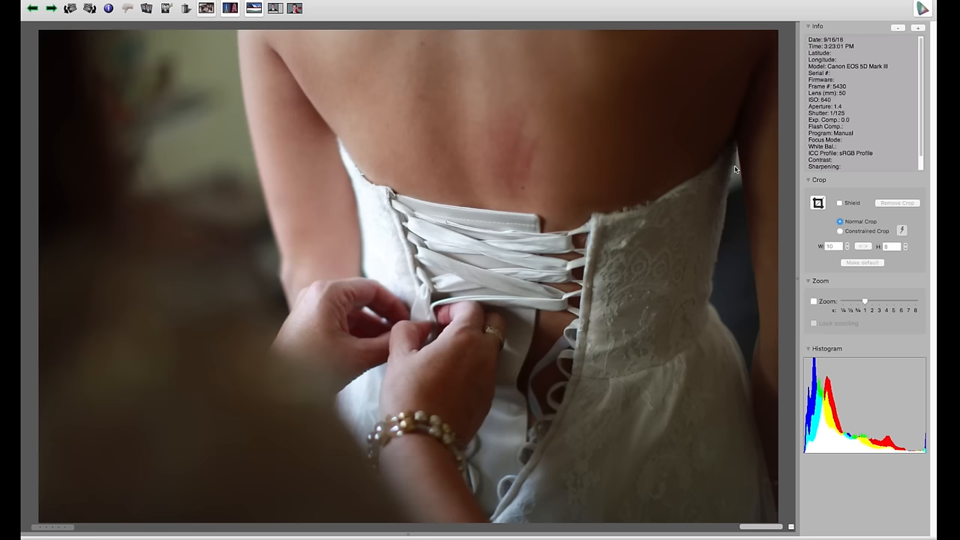
key(right)
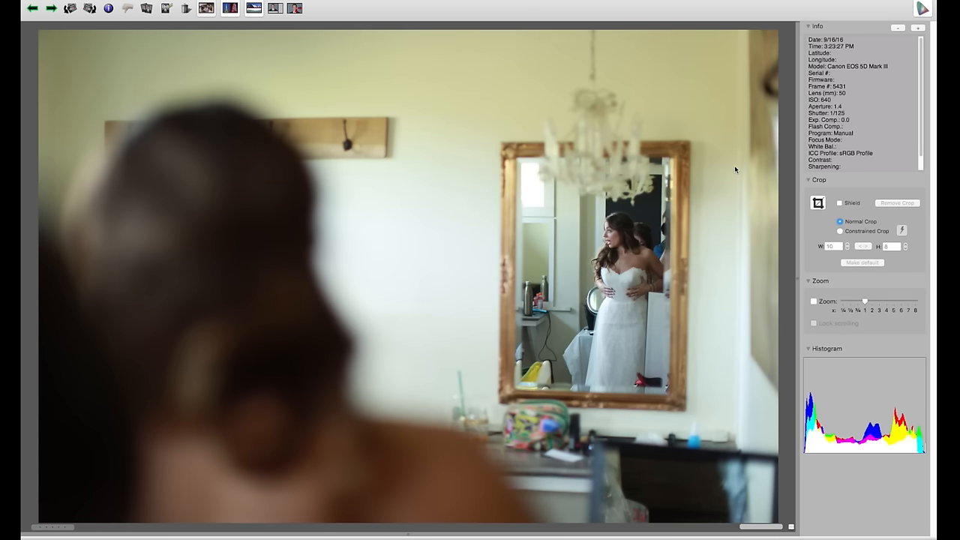
click(50, 9)
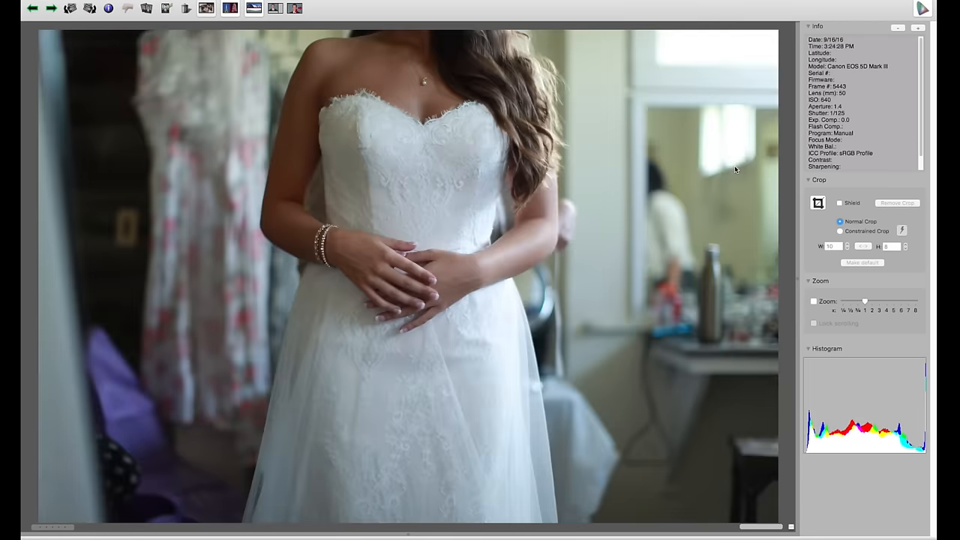
click(51, 9)
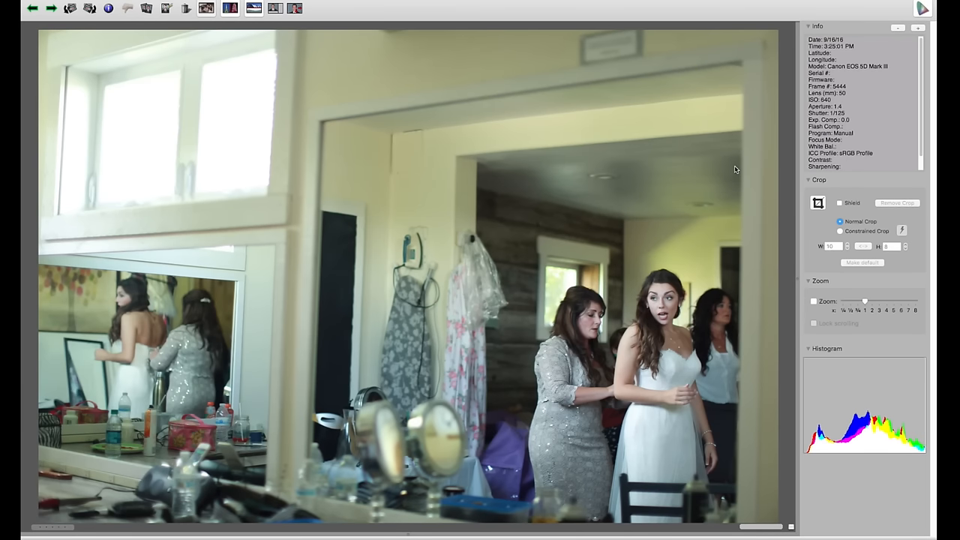
Step: Advance past the bride's portrait with two women to the bridesmaids in grey-blue dresses
click(36, 9)
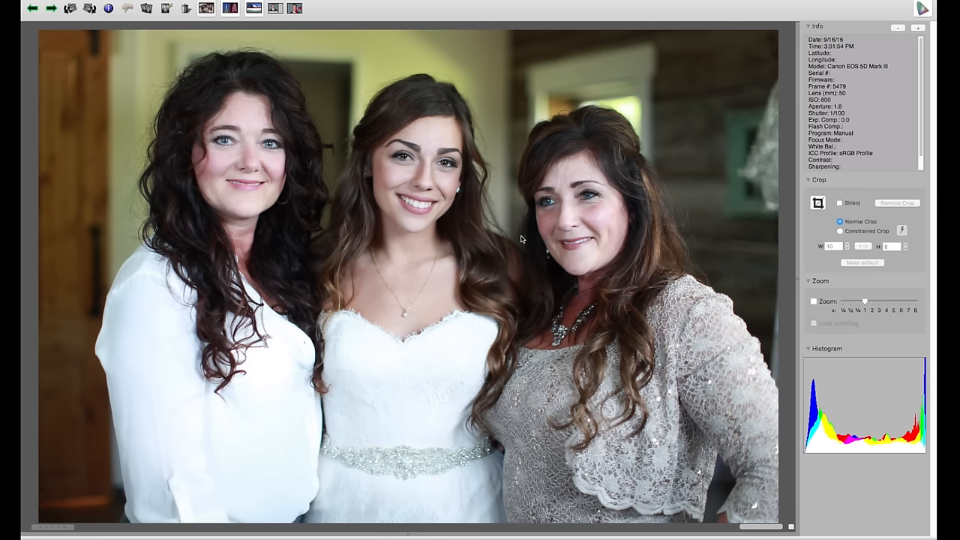
mouse_move(594, 174)
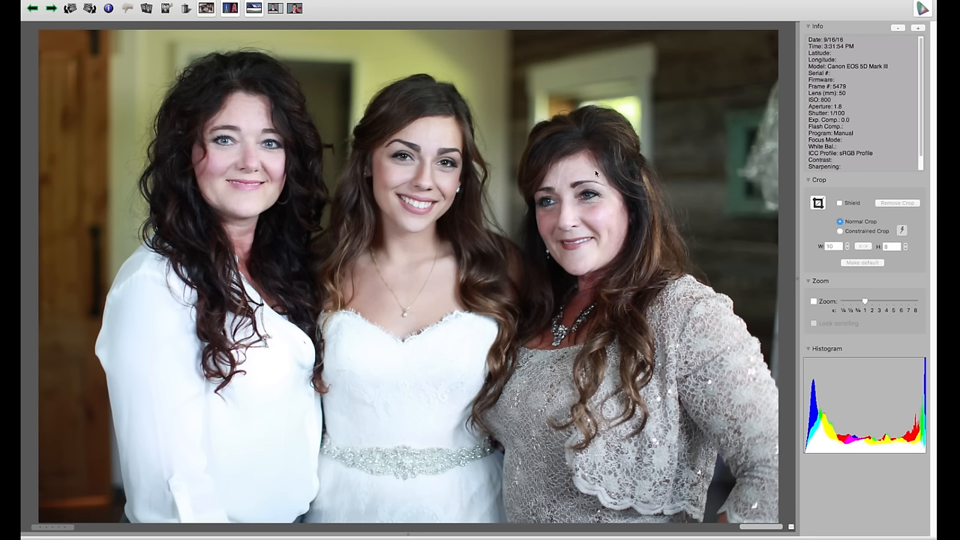
click(812, 300)
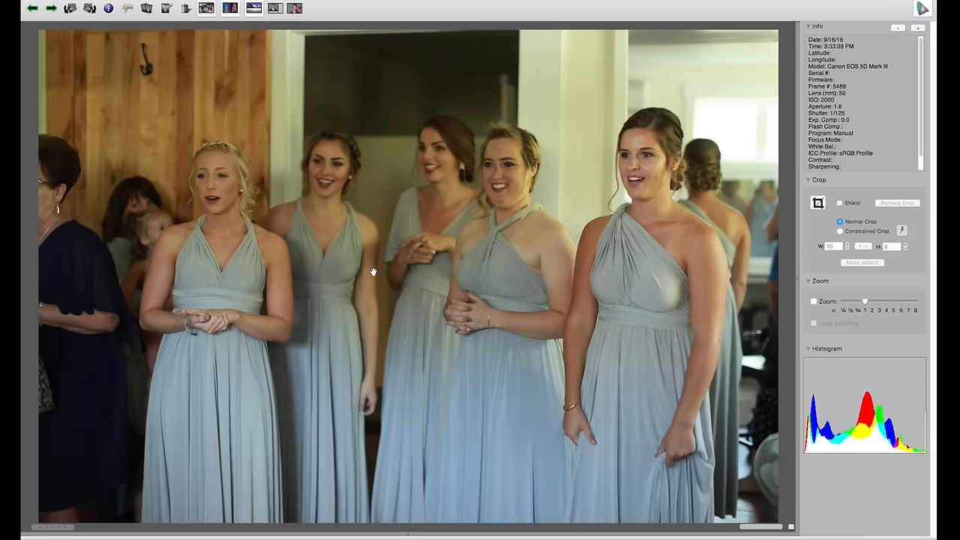
Step: Step through three bridesmaids reaction frames to the groom walking in alone
click(50, 9)
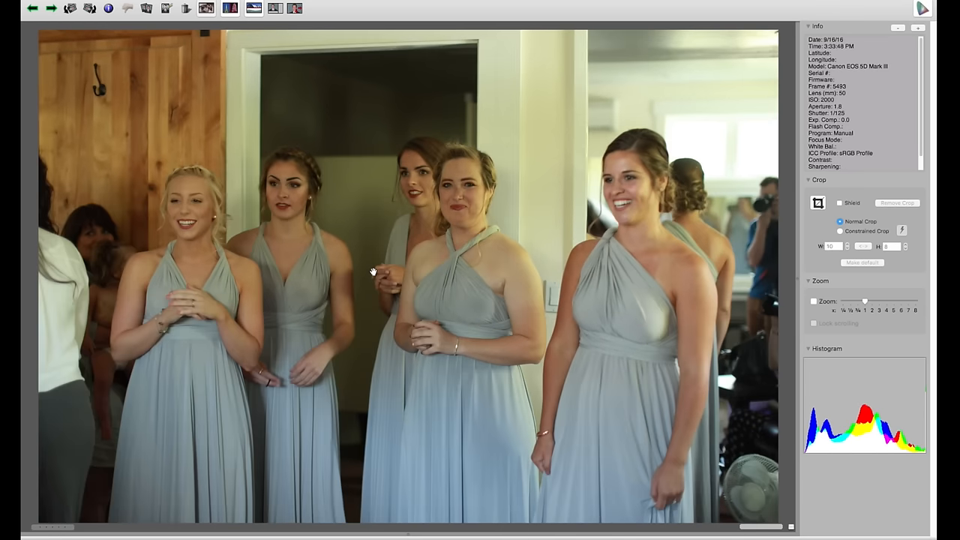
click(50, 9)
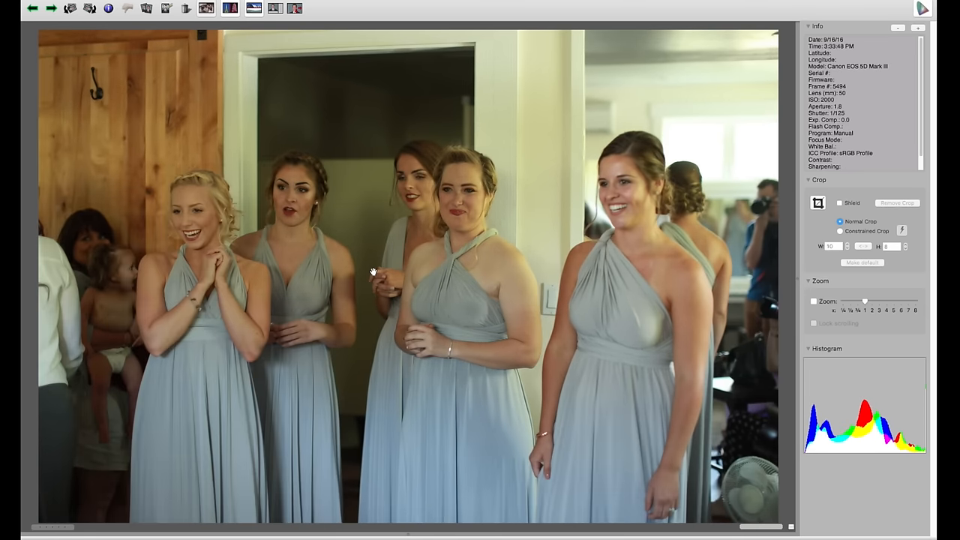
click(51, 9)
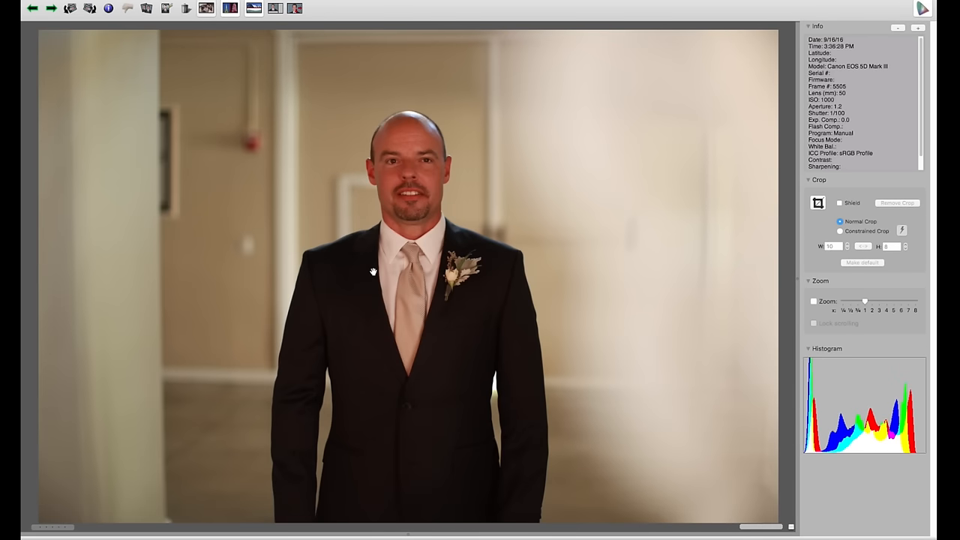
mouse_move(393, 198)
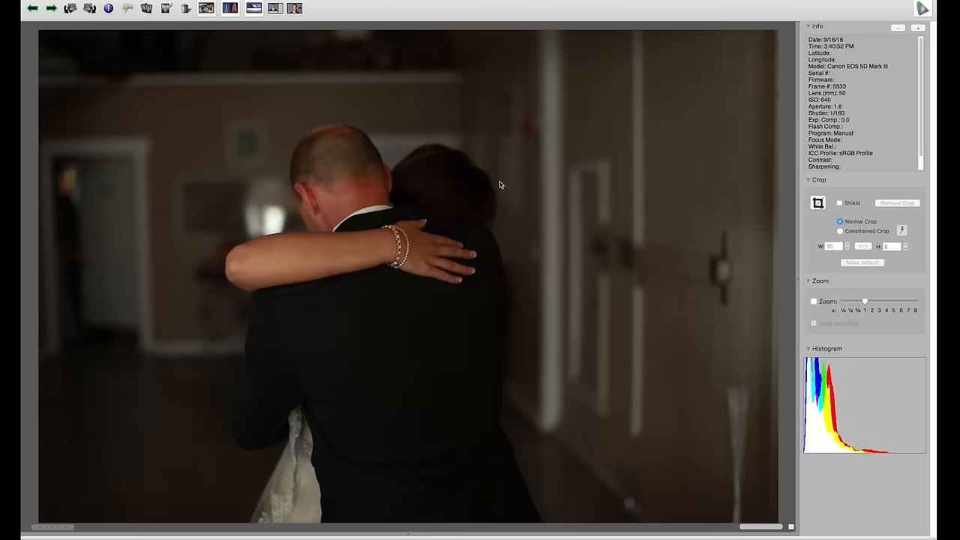
Step: Advance past the couple's embrace to the close-up of the groom's hands
click(54, 9)
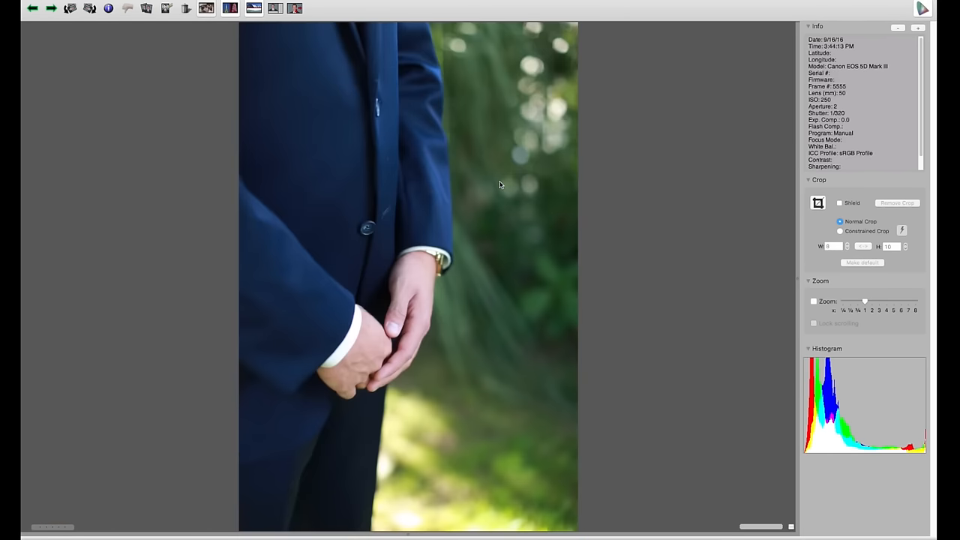
Step: Advance past the groom's profile portrait to the bride approaching him outdoors
click(48, 10)
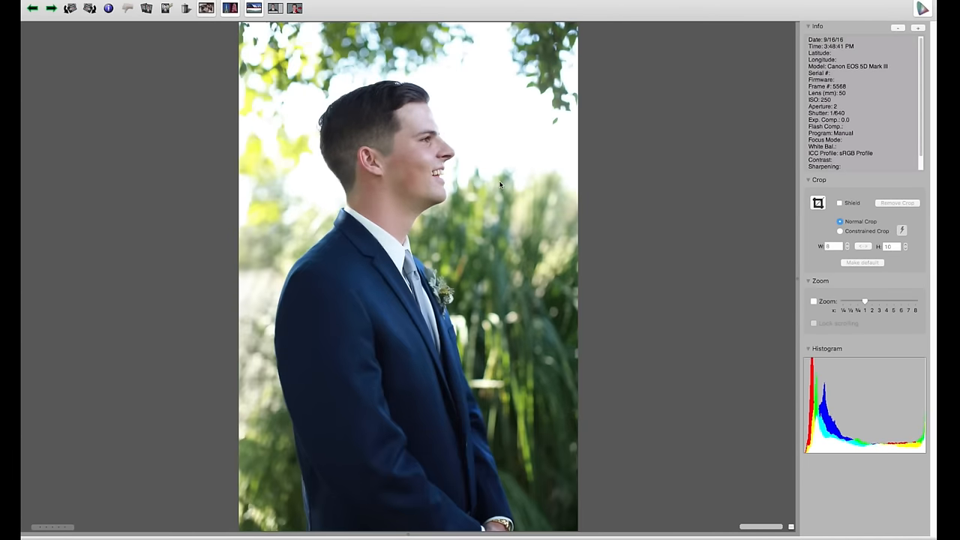
click(48, 9)
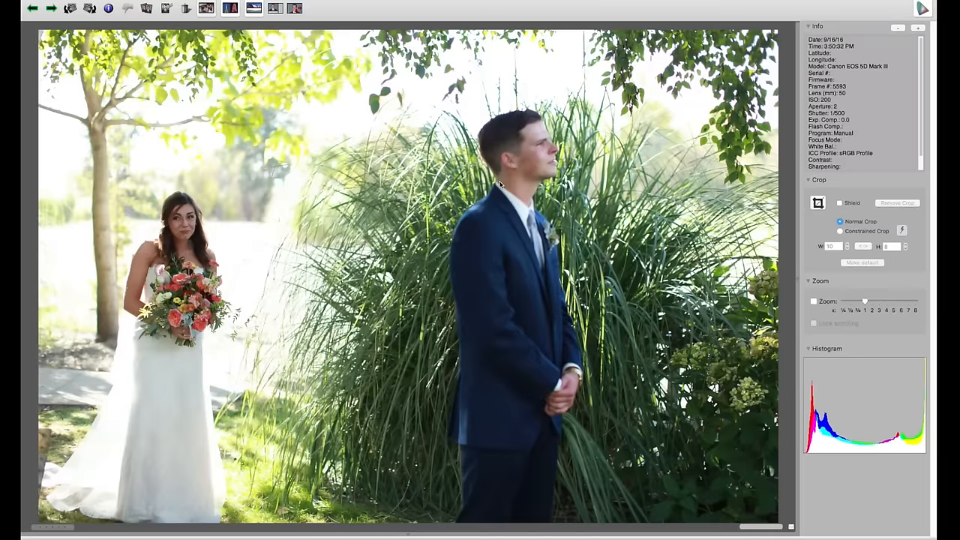
Step: Step through the first-look reaction frames in the preview, star-rating the keepers
click(51, 9)
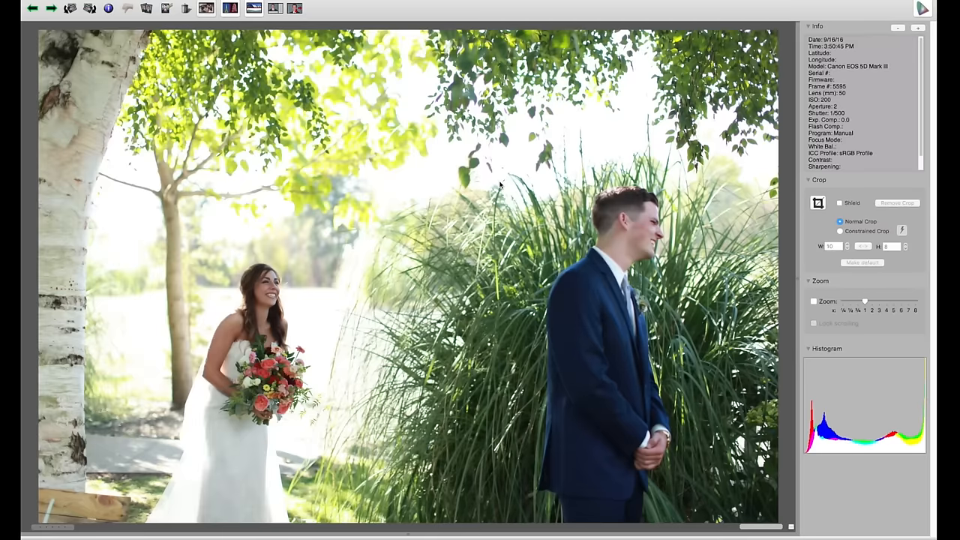
click(55, 10)
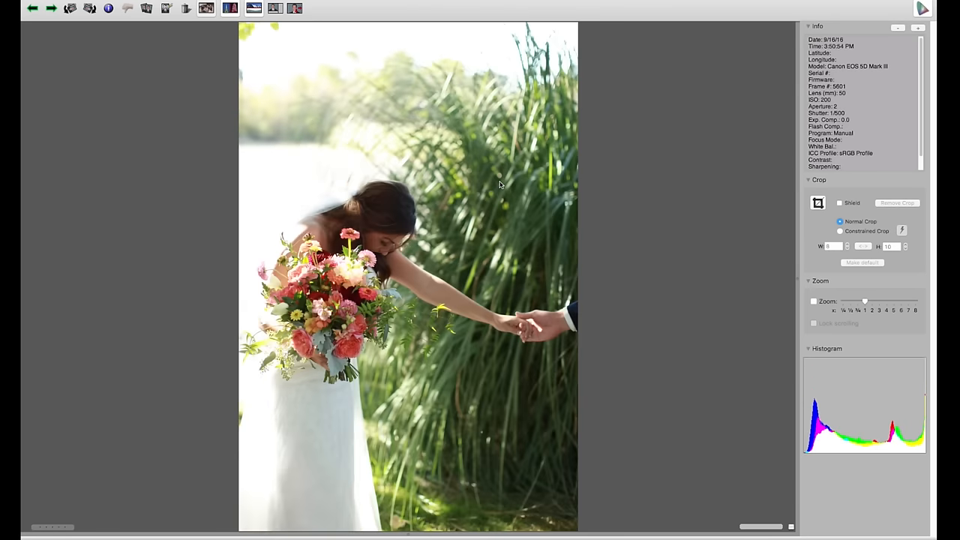
click(51, 9)
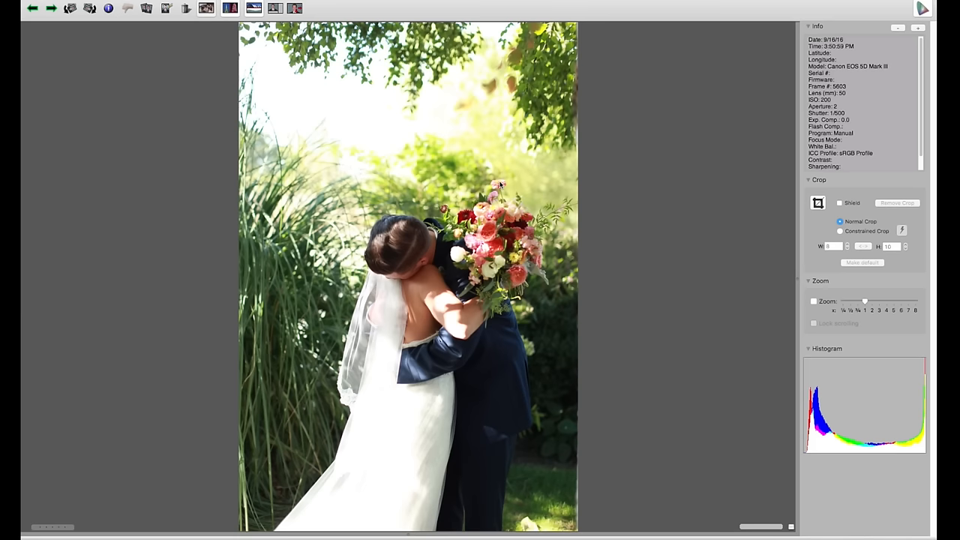
click(39, 9)
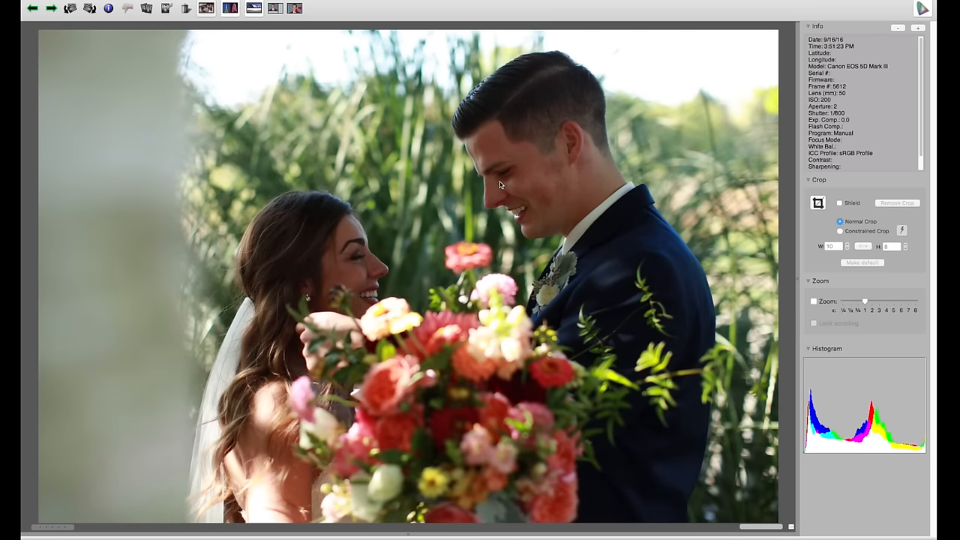
click(51, 12)
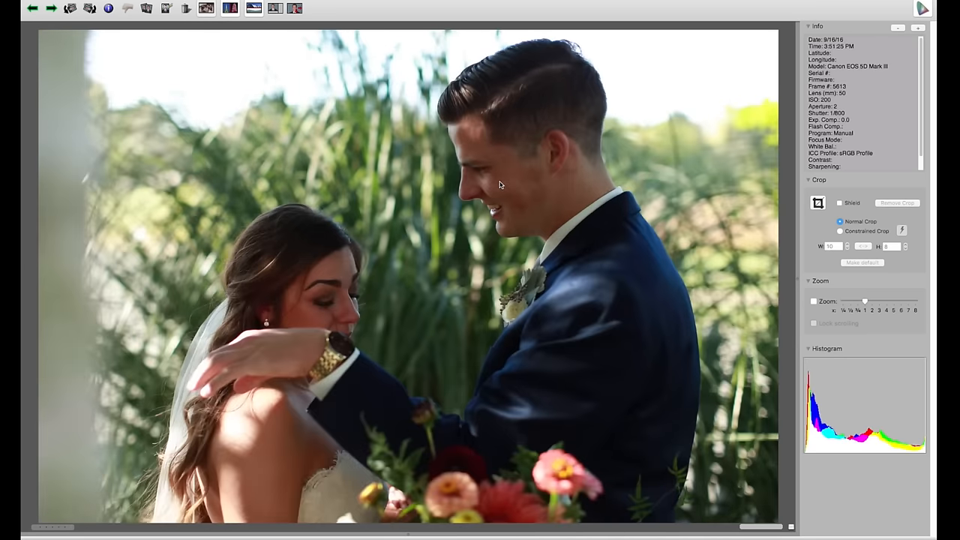
click(51, 12)
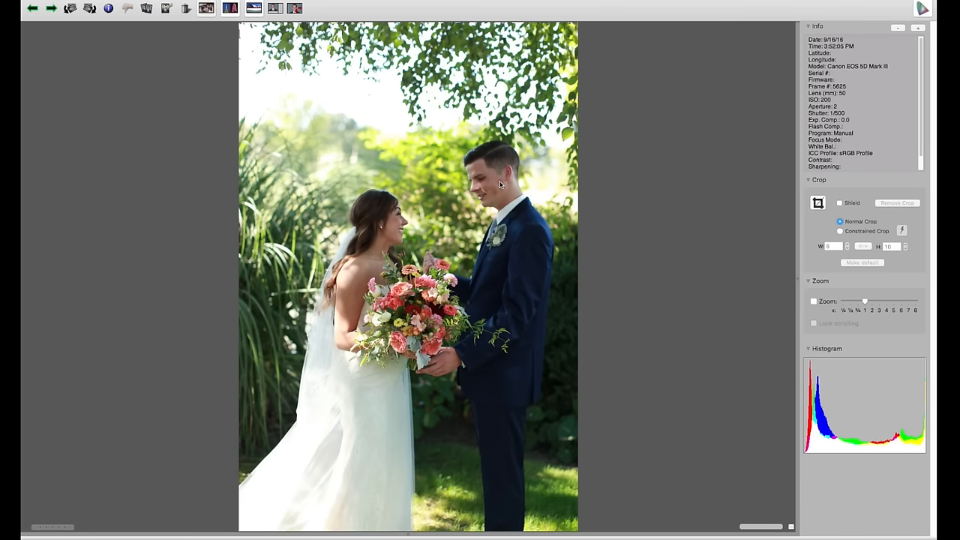
mouse_move(766, 116)
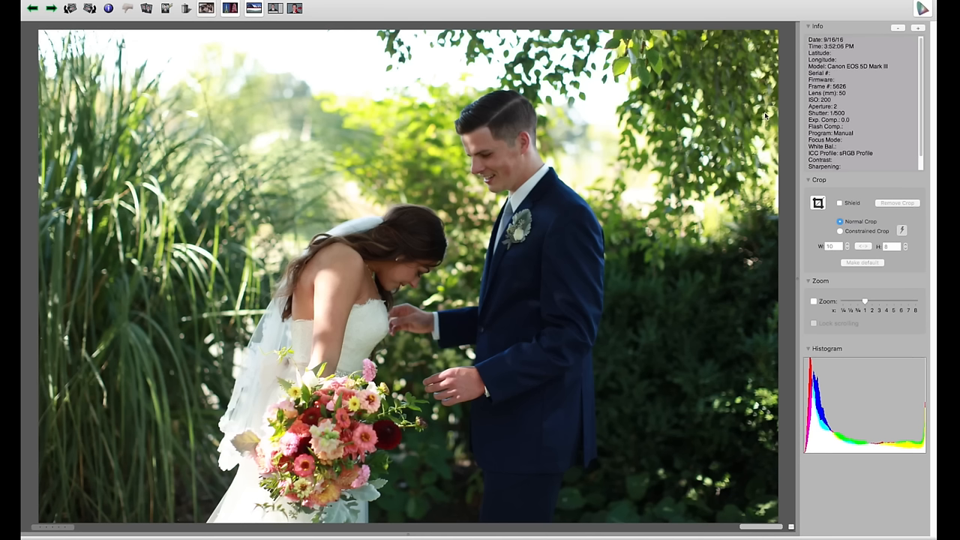
Step: Continue through the bouquet and veil details to the couple cuddling under the trees
click(51, 9)
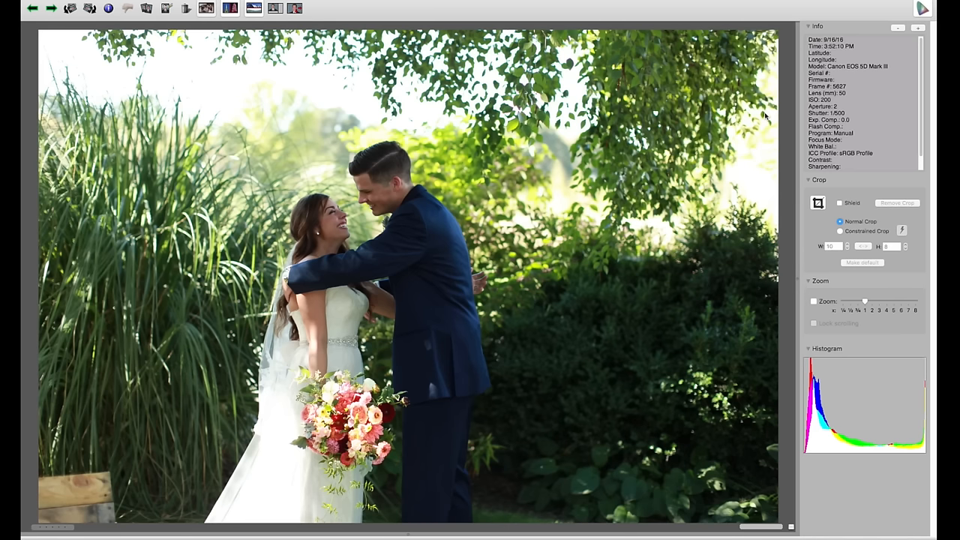
click(51, 9)
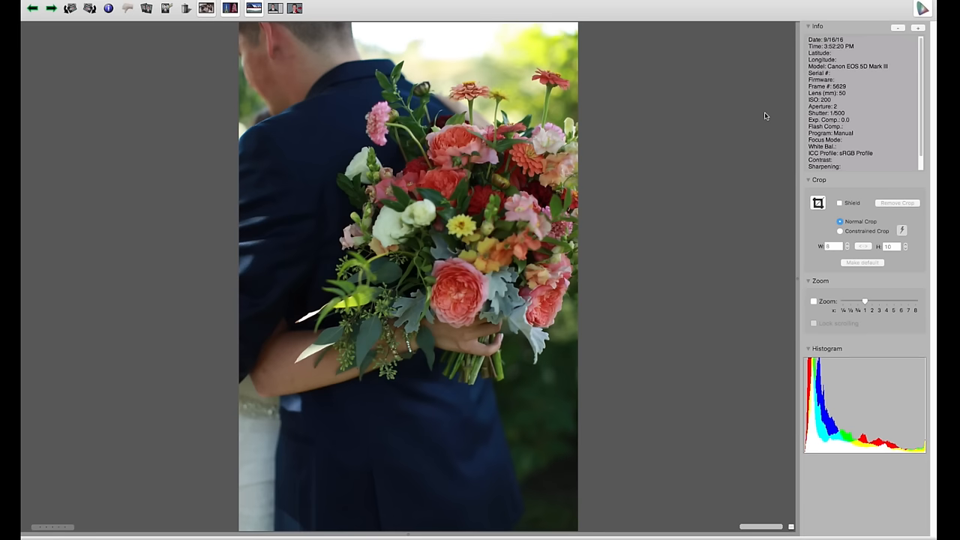
click(53, 9)
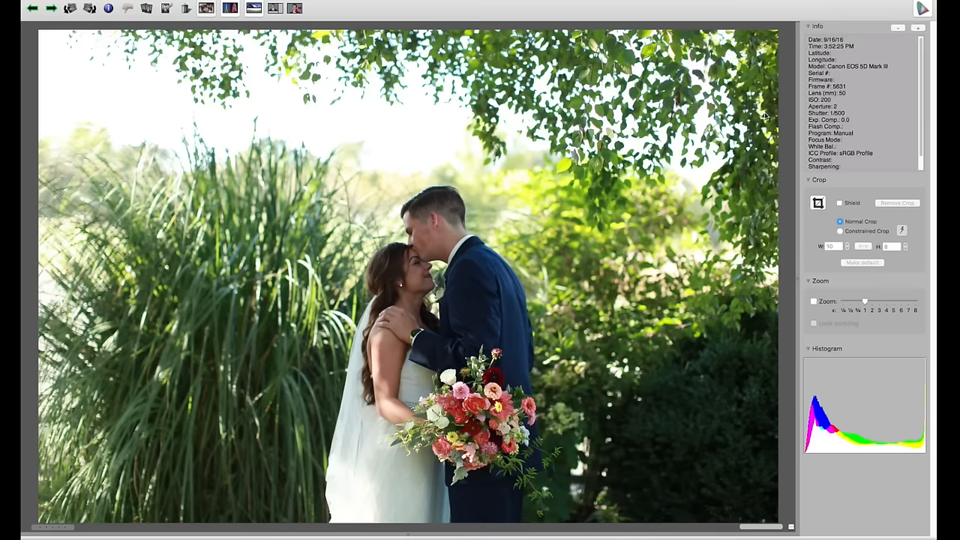
click(49, 9)
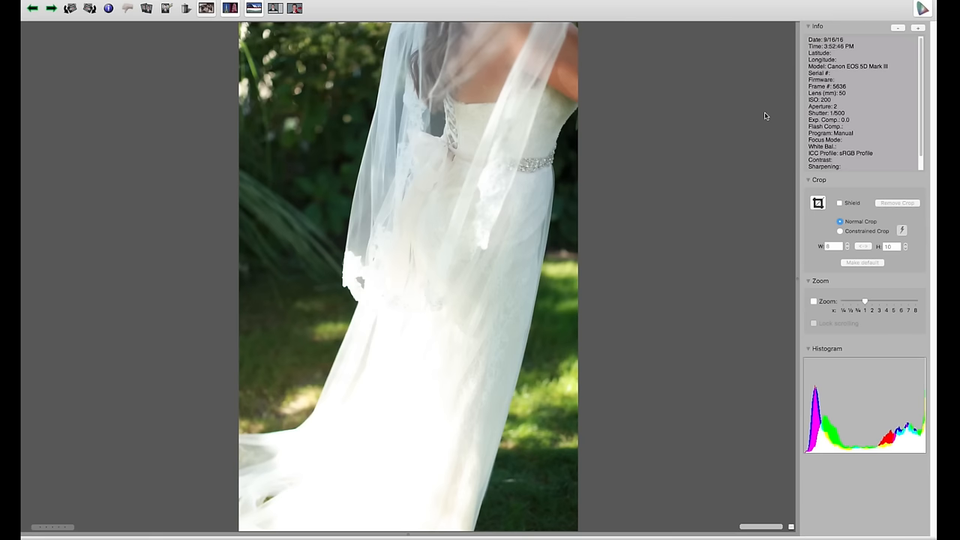
click(36, 9)
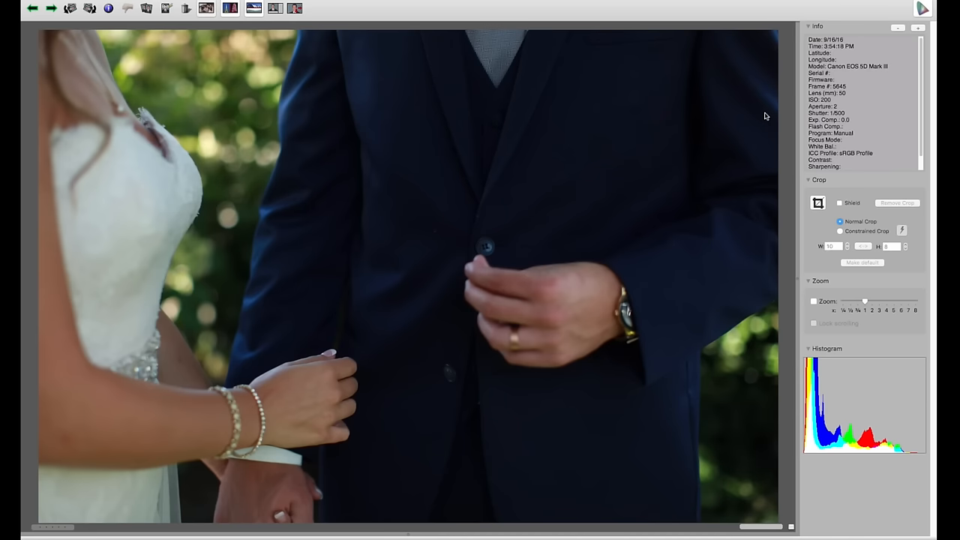
click(54, 9)
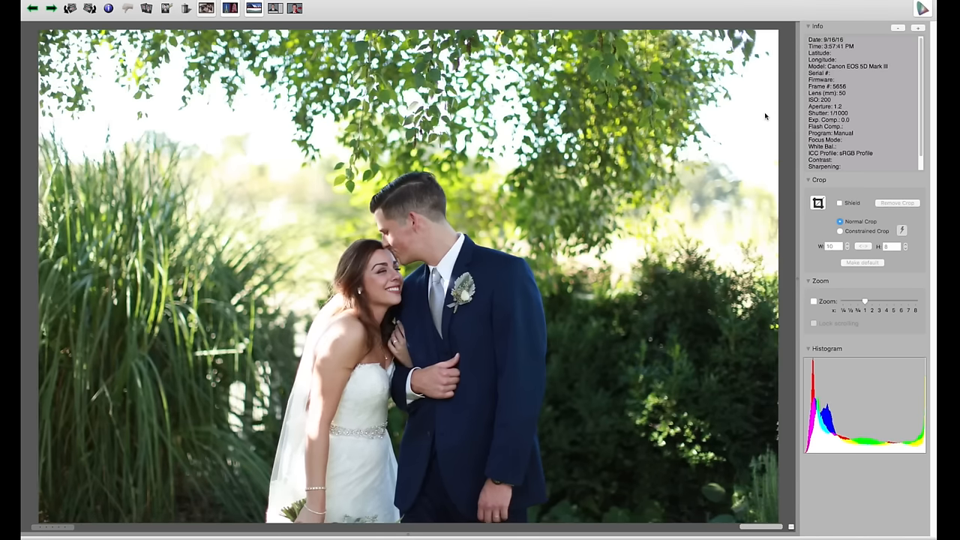
Step: Advance the preview to the close-up of the couple's joined hands showing the rings
click(55, 10)
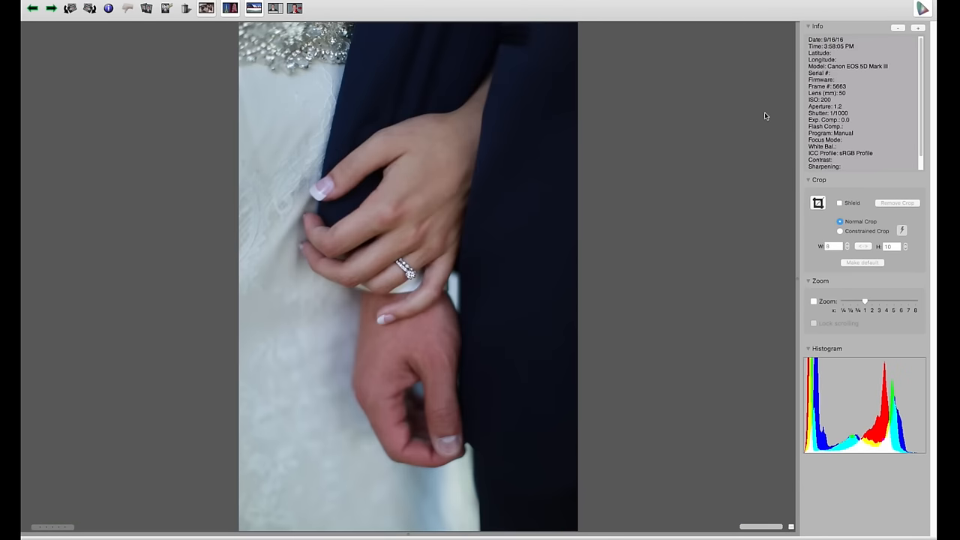
click(51, 9)
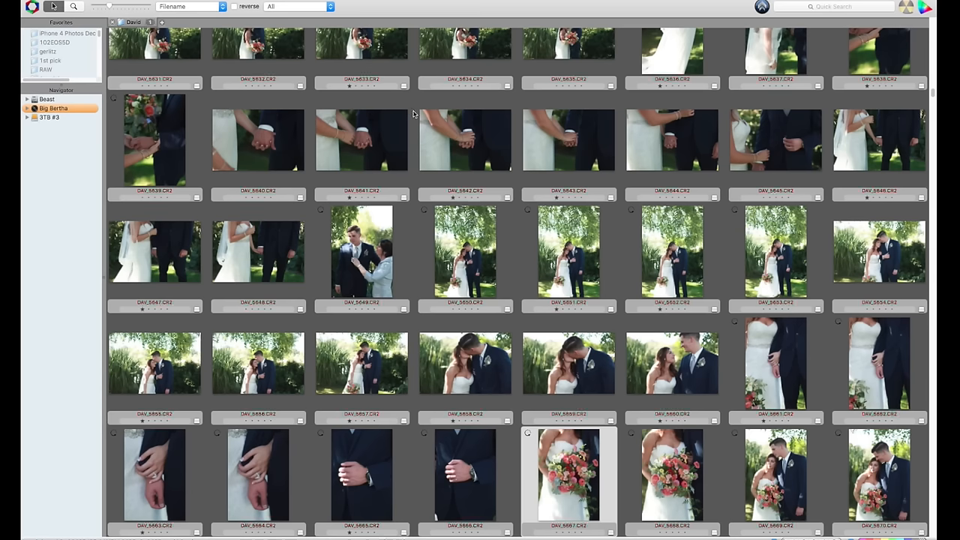
mouse_move(361, 252)
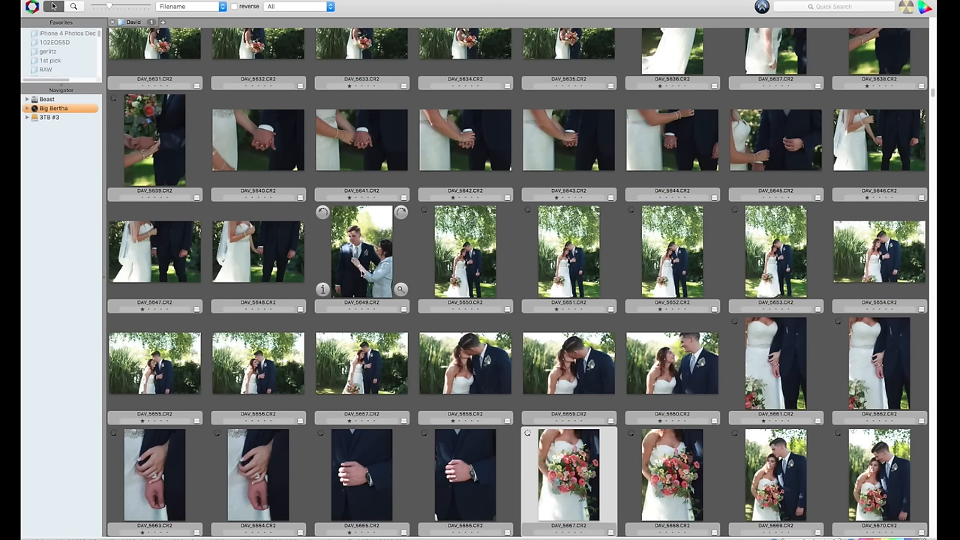
mouse_move(420, 231)
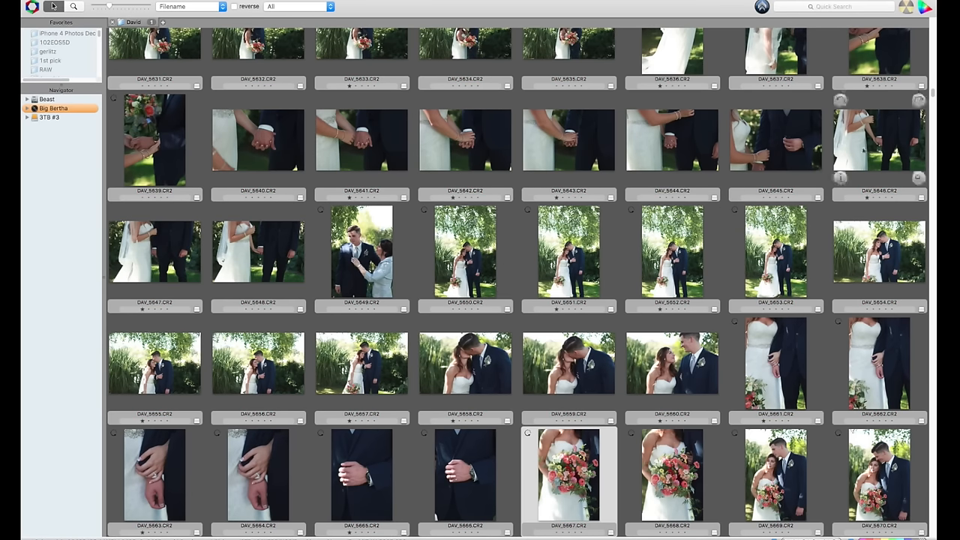
mouse_move(567, 258)
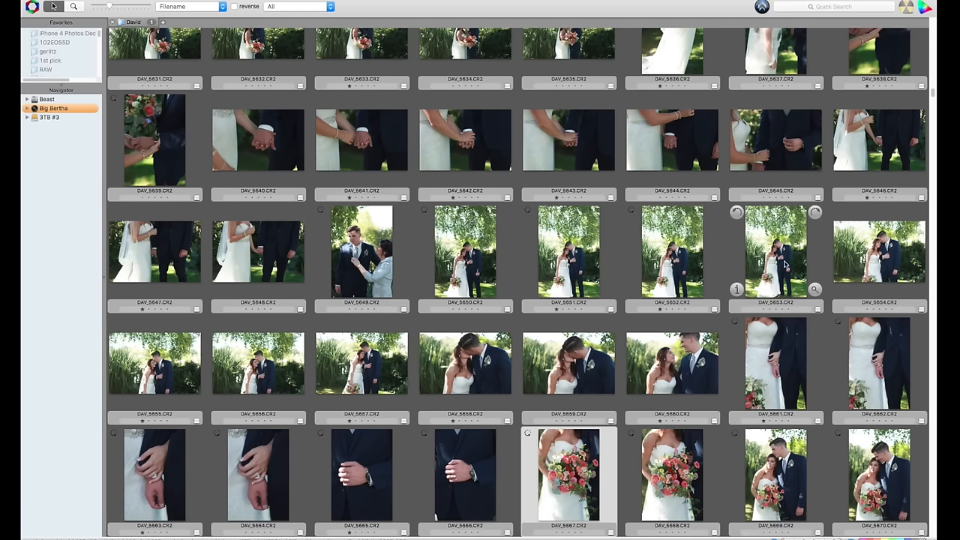
mouse_move(418, 378)
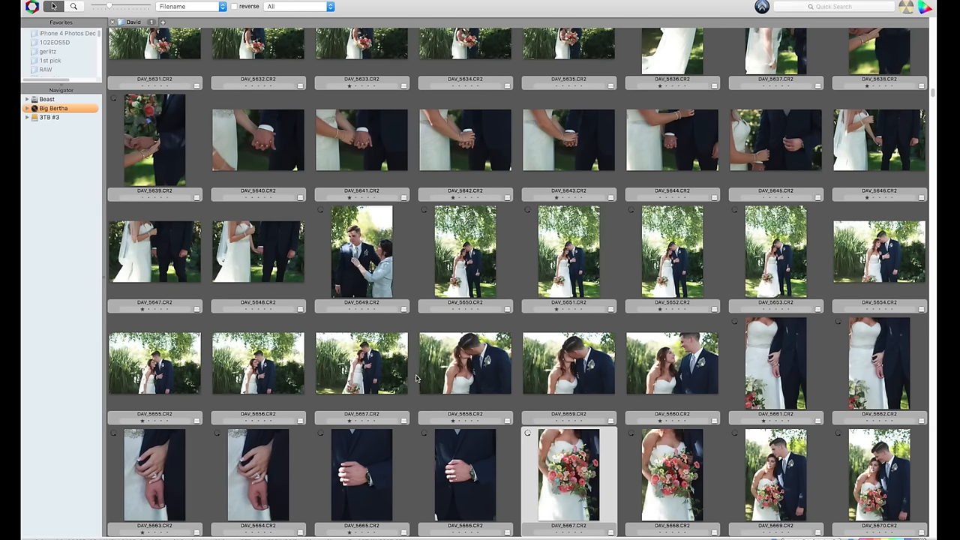
Step: Scroll the contact sheet down to the bouquet and close-embrace portraits
scroll(down, 3)
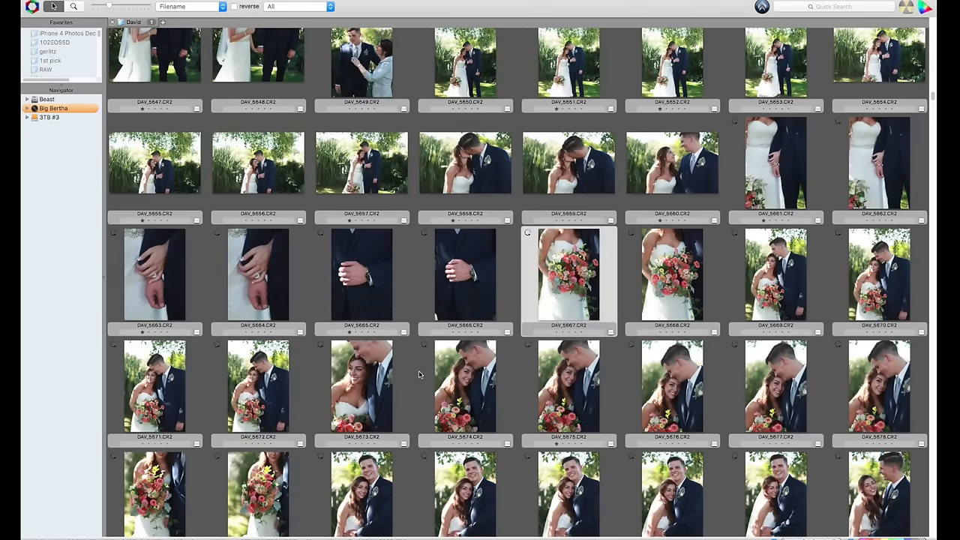